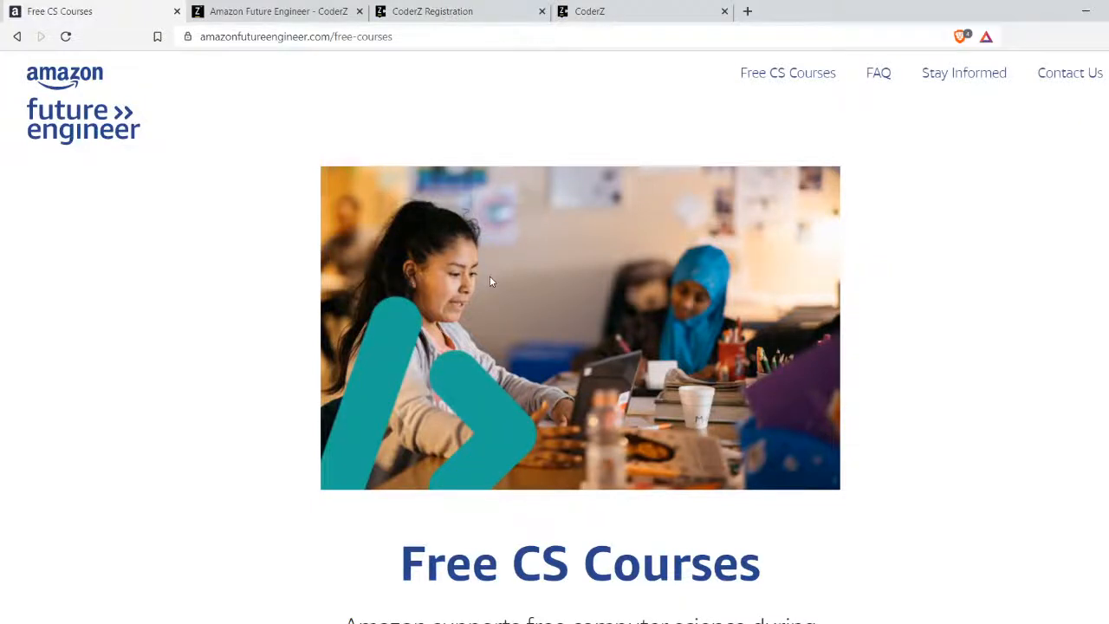
{"action": "mouse_move", "coordinate": [347, 293]}
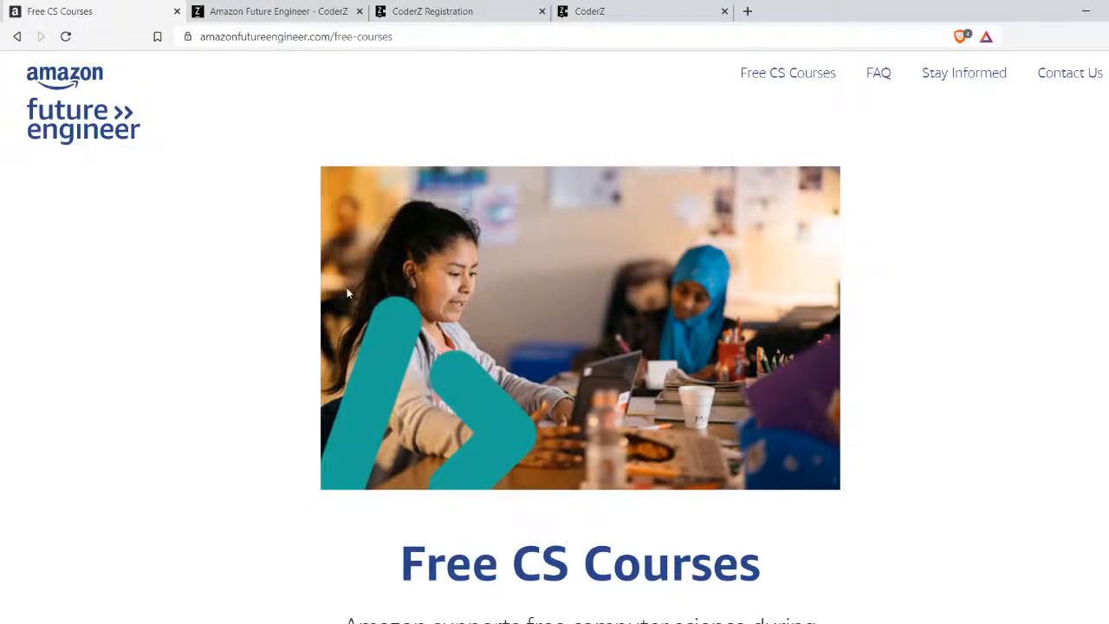
Scroll through the Amazon Future Engineer CoderZ offer page and view the registration form
{"action": "scroll", "scroll_direction": "down", "scroll_amount": 3}
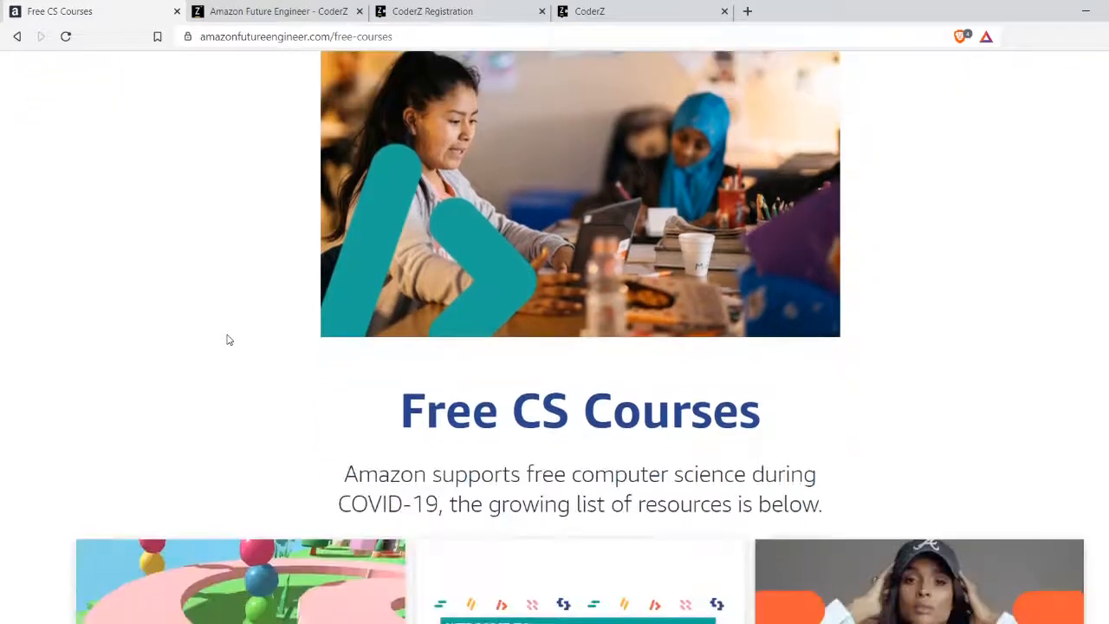
{"action": "scroll", "scroll_direction": "down", "scroll_amount": 3}
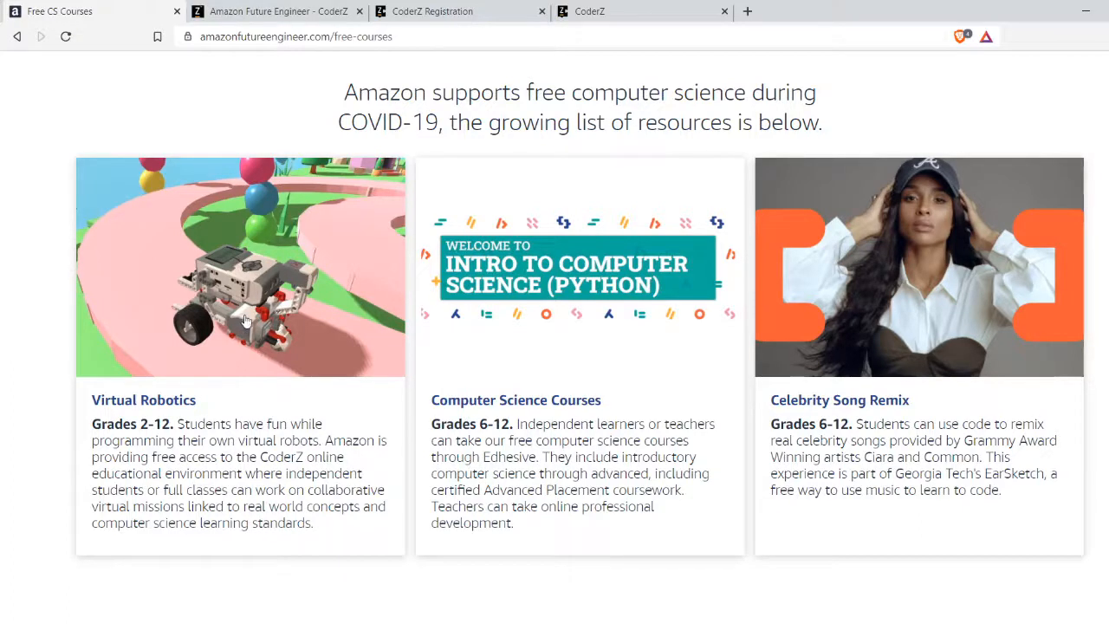
{"action": "scroll", "scroll_direction": "down", "scroll_amount": 3}
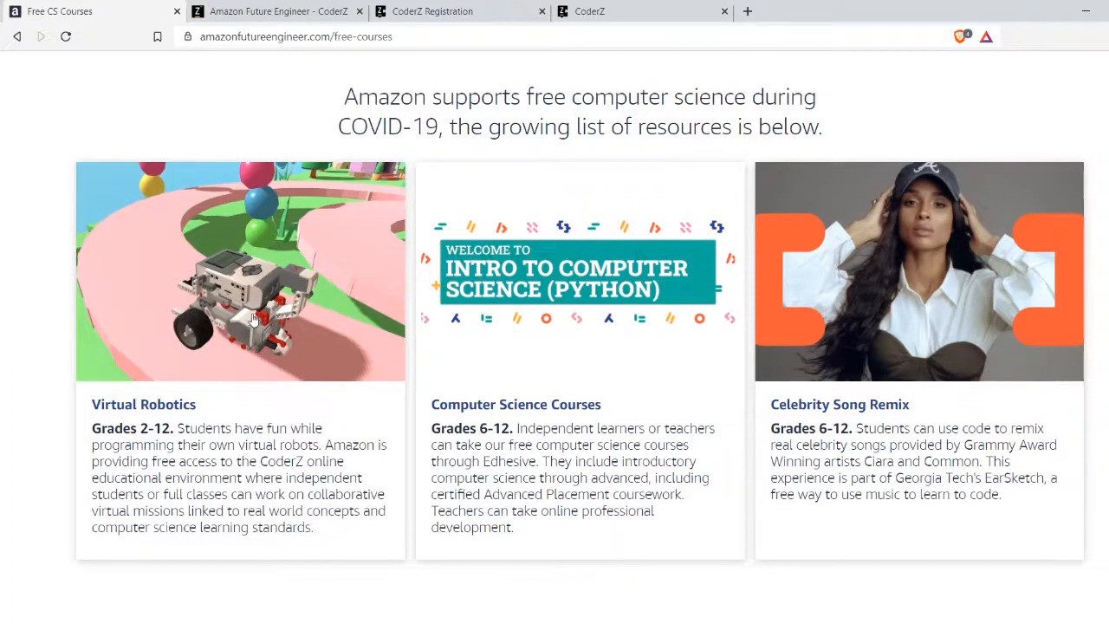
{"action": "scroll", "scroll_direction": "up", "scroll_amount": 3}
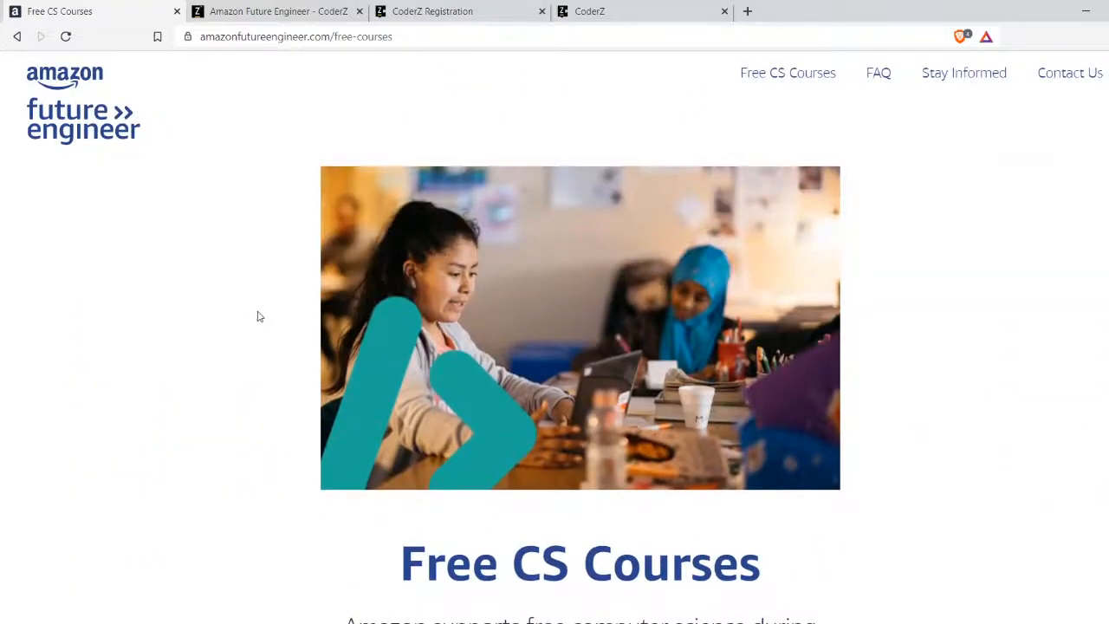
{"action": "mouse_move", "coordinate": [290, 223]}
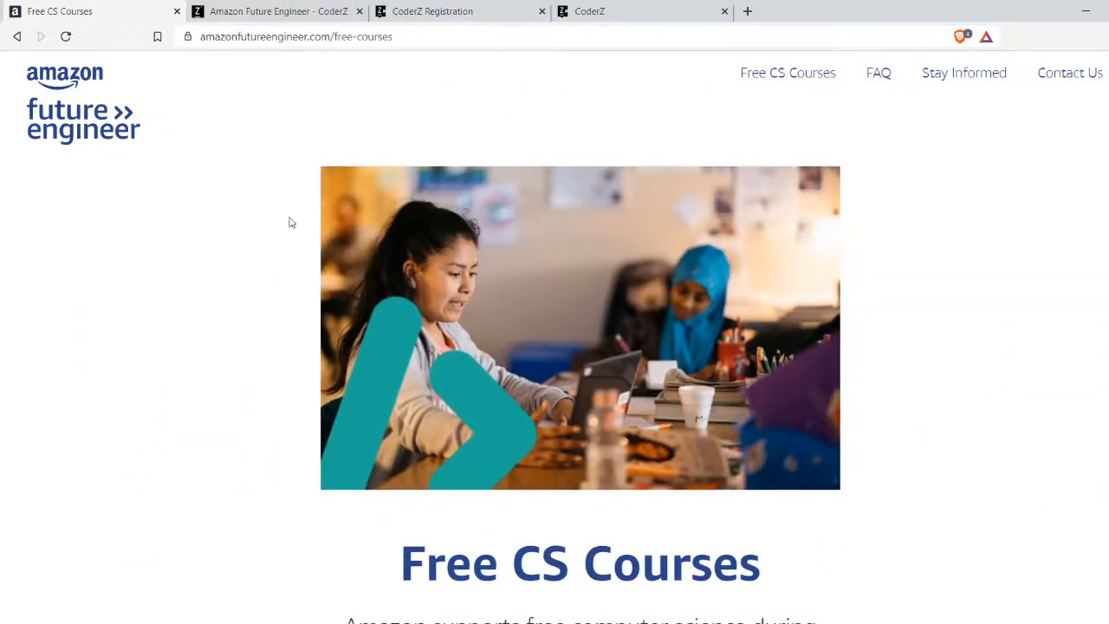
{"action": "mouse_move", "coordinate": [296, 148]}
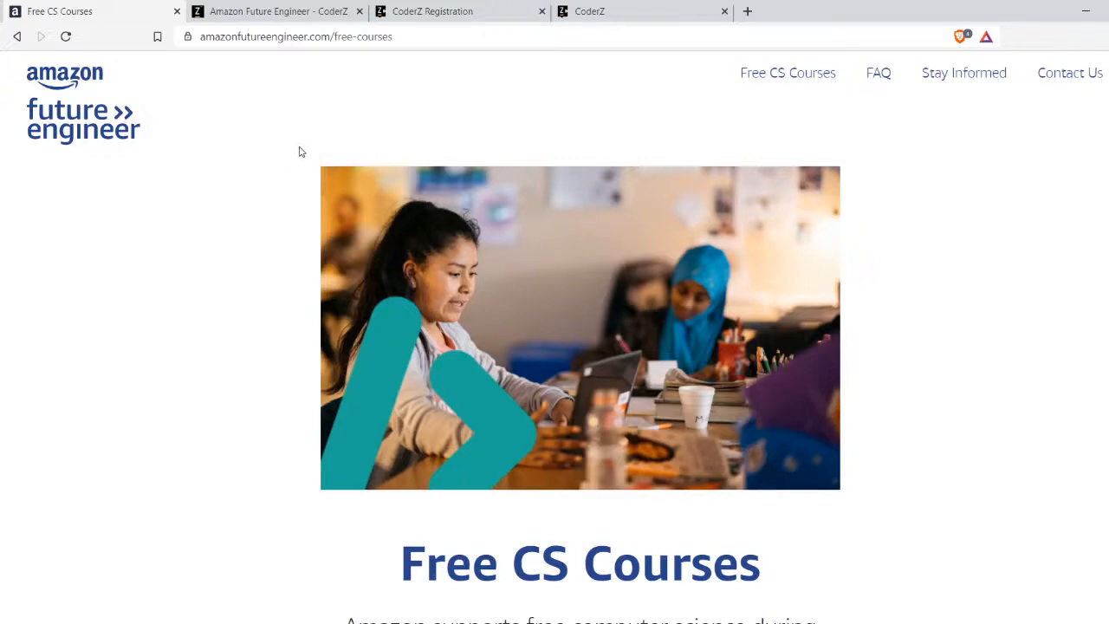
{"action": "mouse_move", "coordinate": [232, 241]}
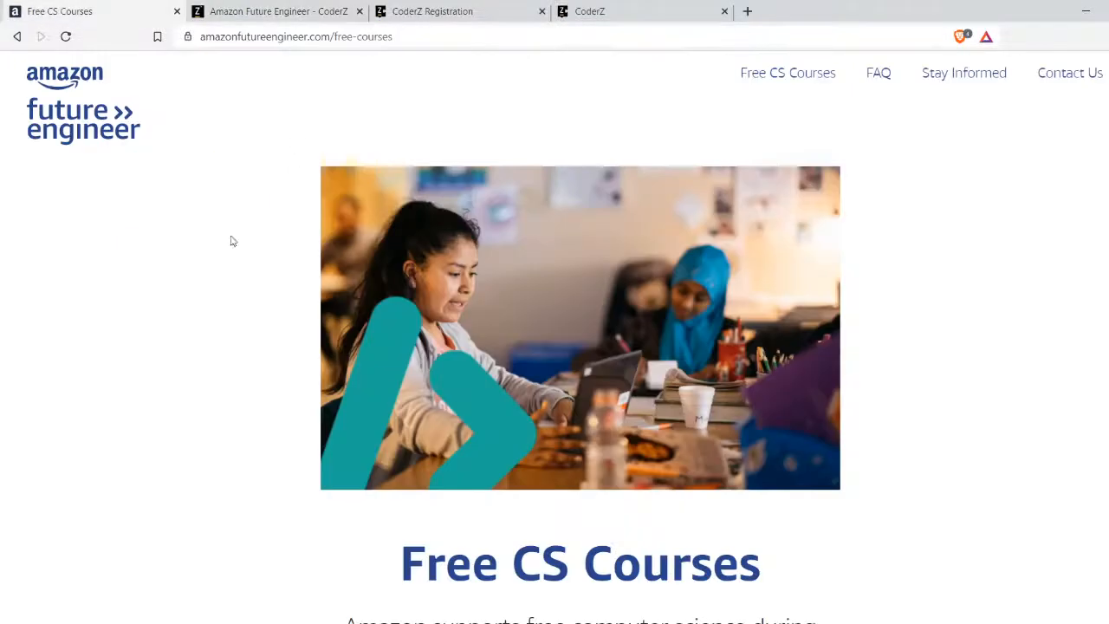
{"action": "scroll", "scroll_direction": "down", "scroll_amount": 3}
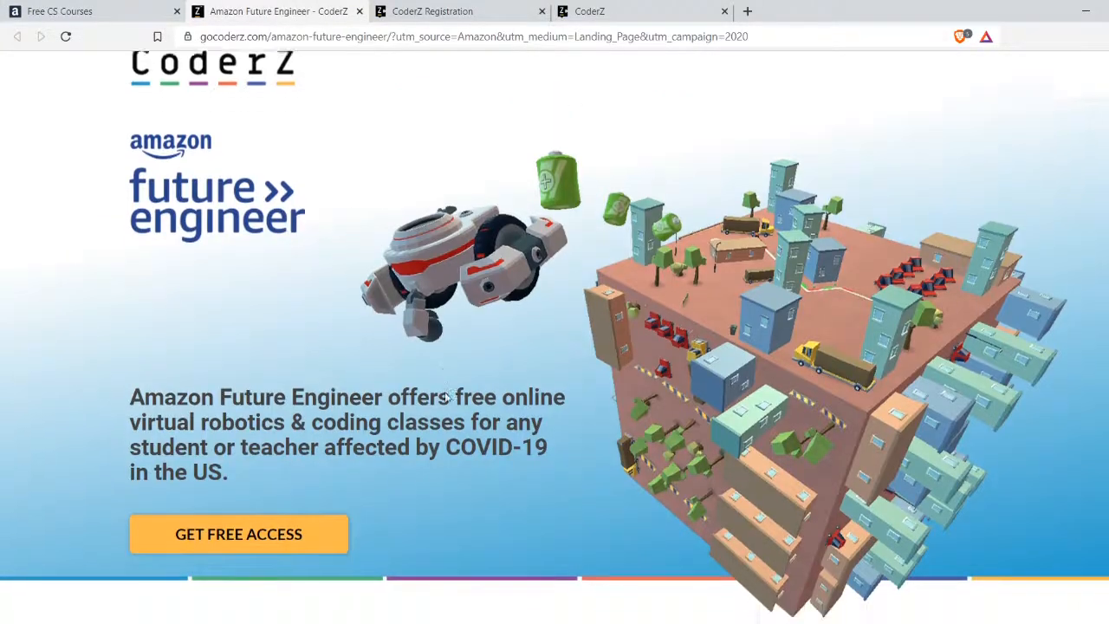
{"action": "scroll", "scroll_direction": "down", "scroll_amount": 3}
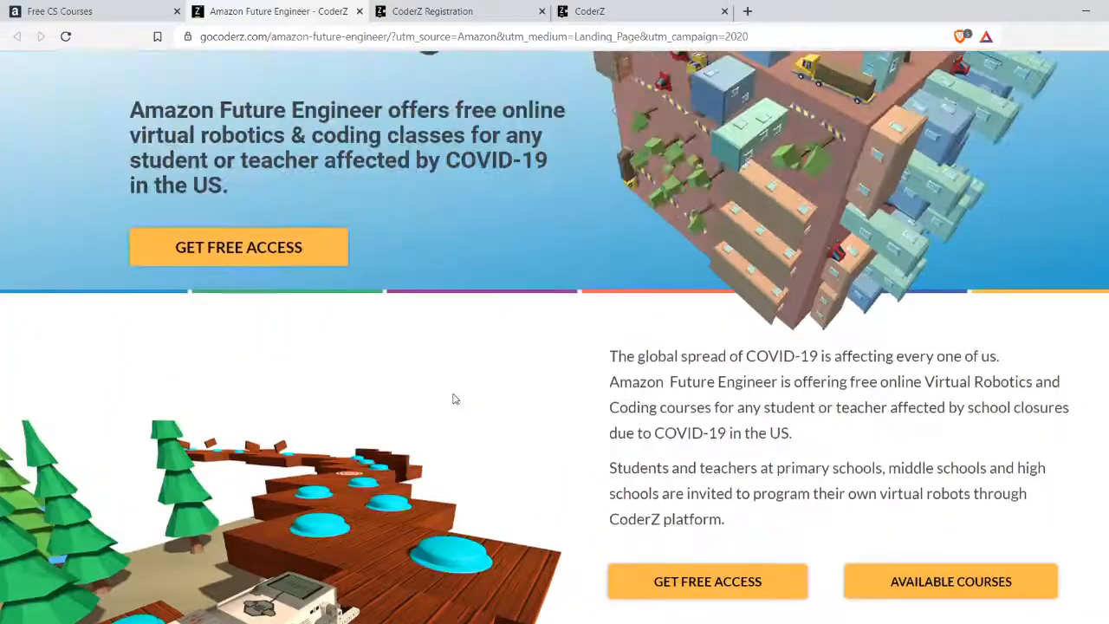
{"action": "scroll", "scroll_direction": "up", "scroll_amount": 3}
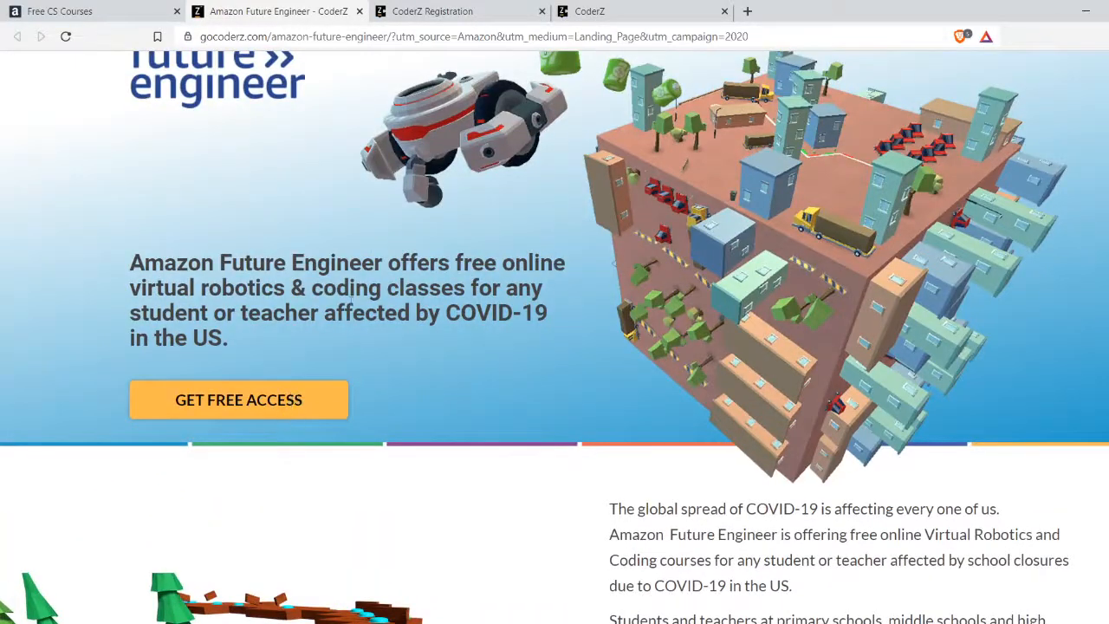
{"action": "left_click", "coordinate": [238, 399]}
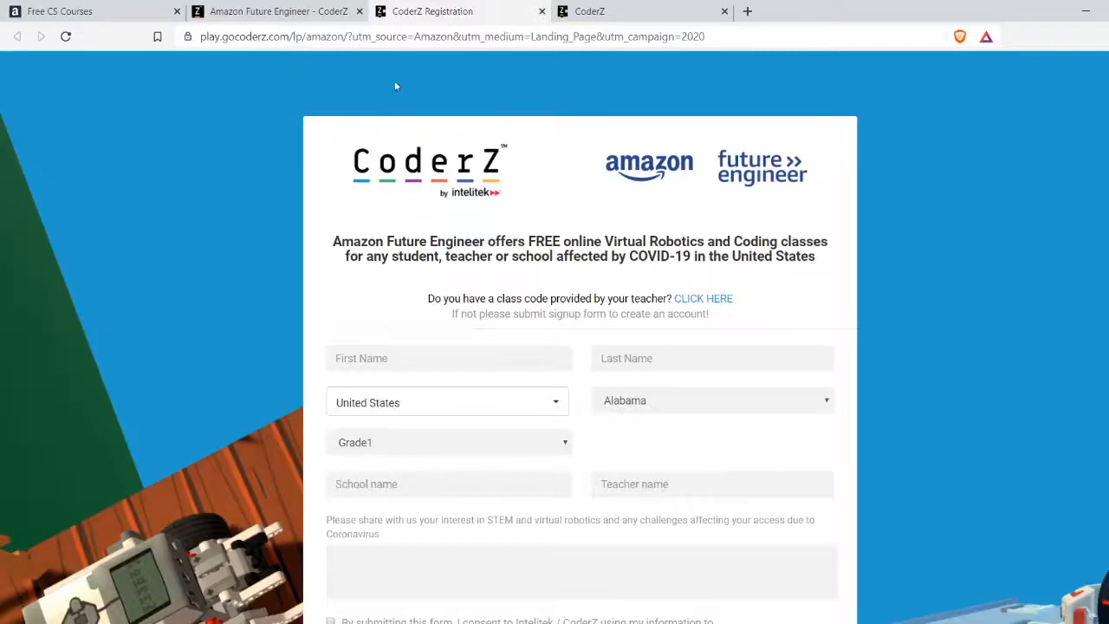
{"action": "mouse_move", "coordinate": [302, 5]}
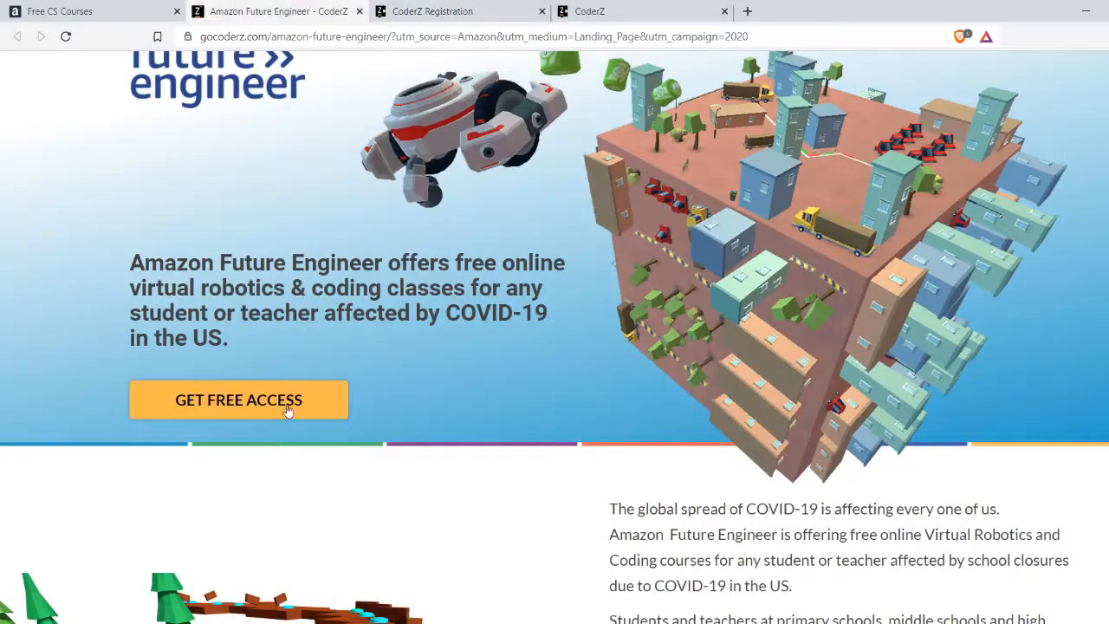
Request free access and switch to the new CoderZ Registration tab's signup form
{"action": "left_click", "coordinate": [238, 399]}
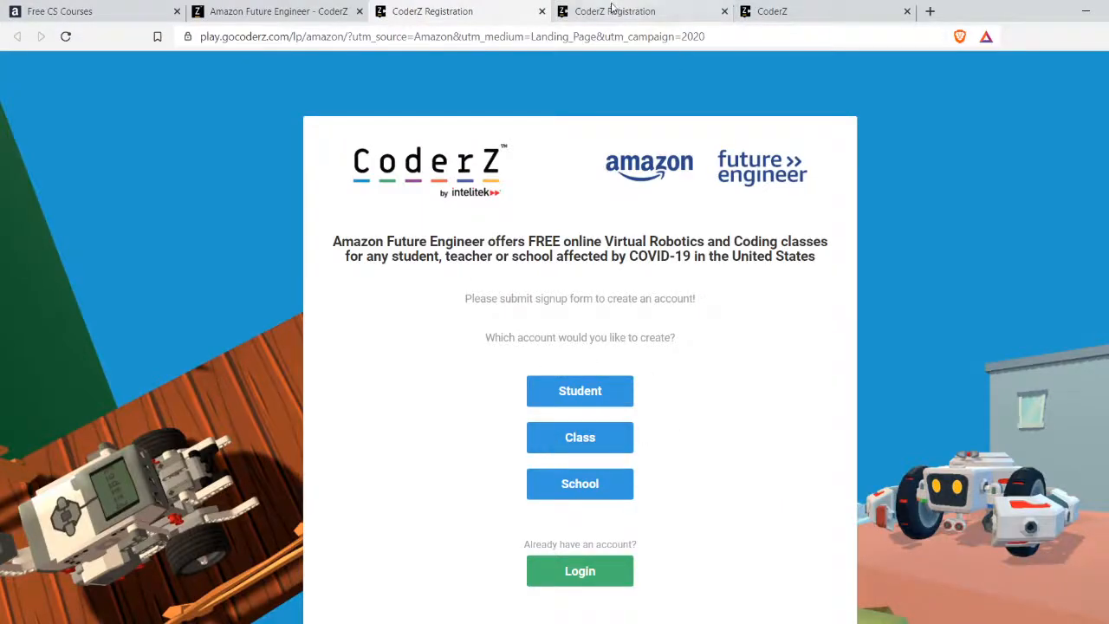
{"action": "left_click", "coordinate": [580, 390]}
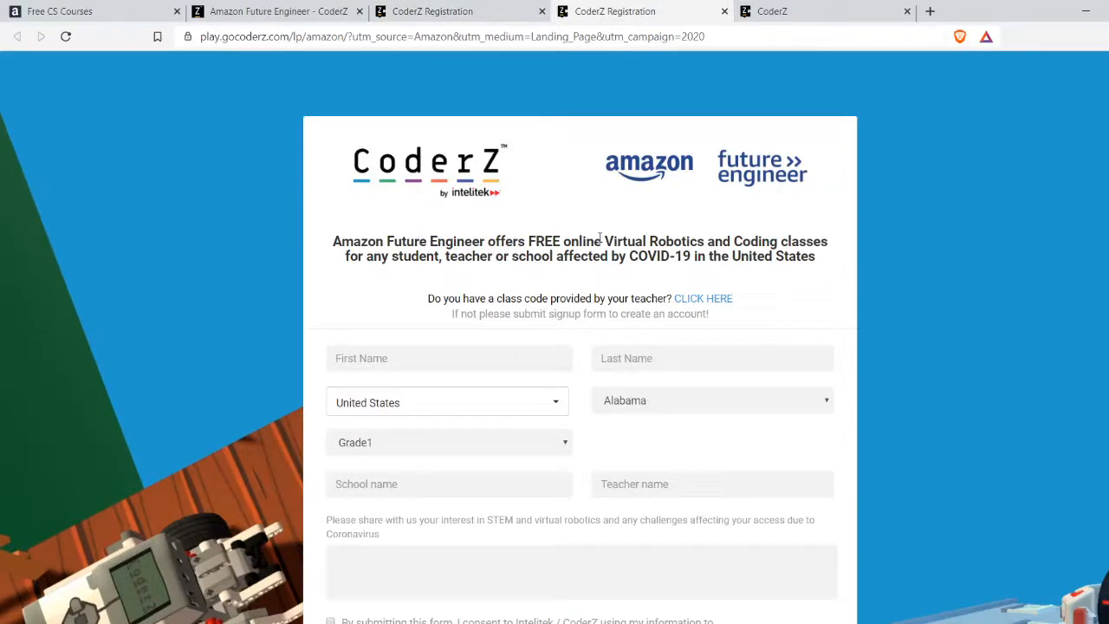
{"action": "mouse_move", "coordinate": [542, 318]}
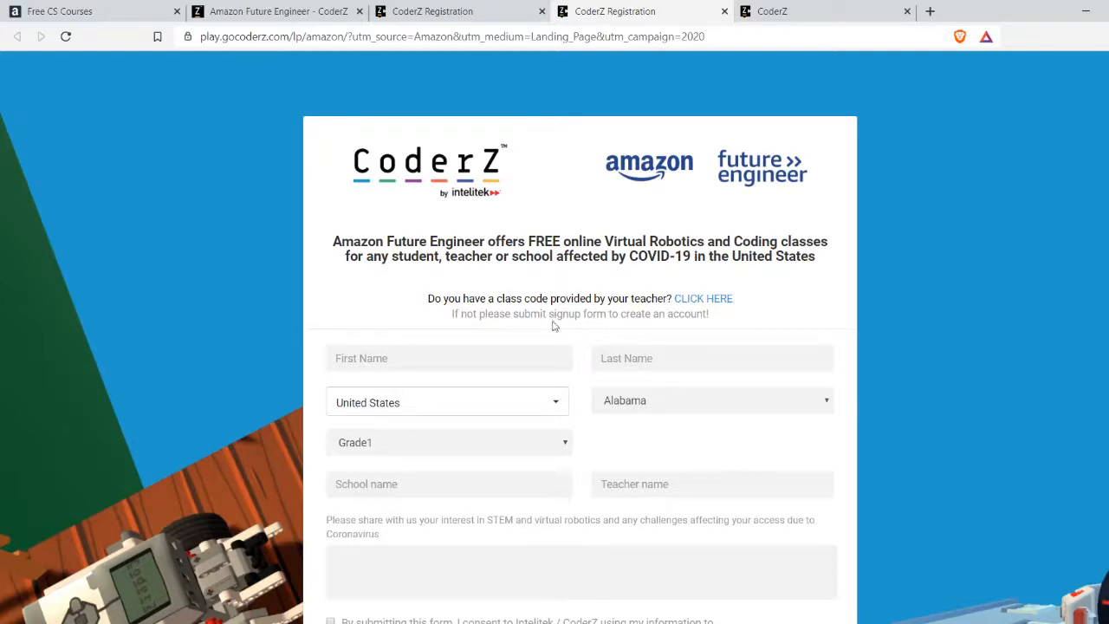
{"action": "mouse_move", "coordinate": [754, 169]}
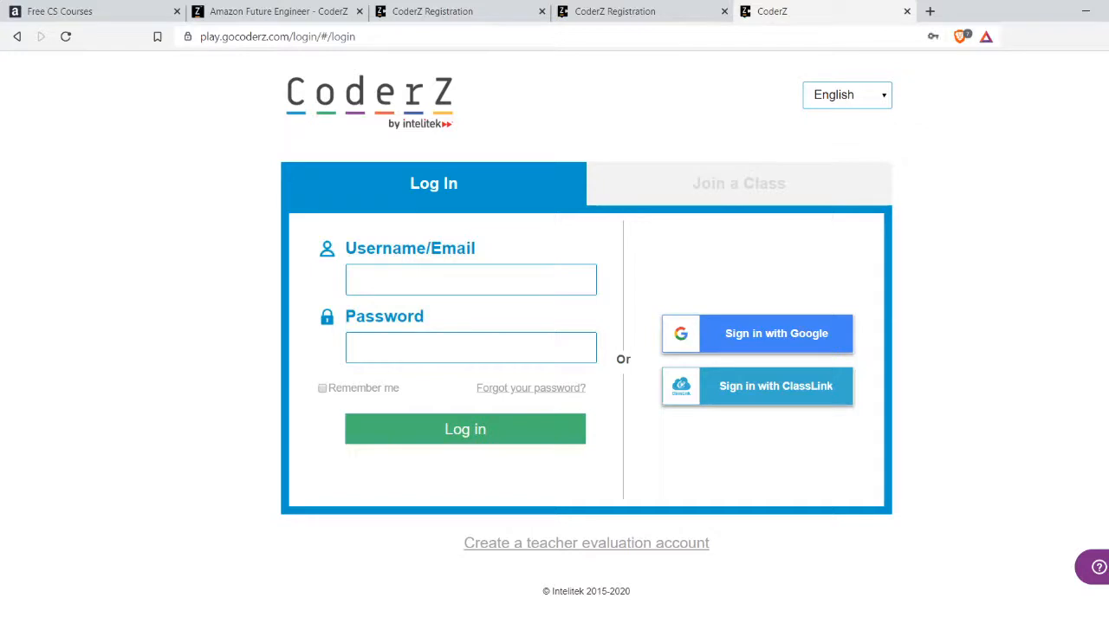
Log in to CoderZ to reach The CoderZ Adventure dashboard
{"action": "left_click", "coordinate": [465, 428]}
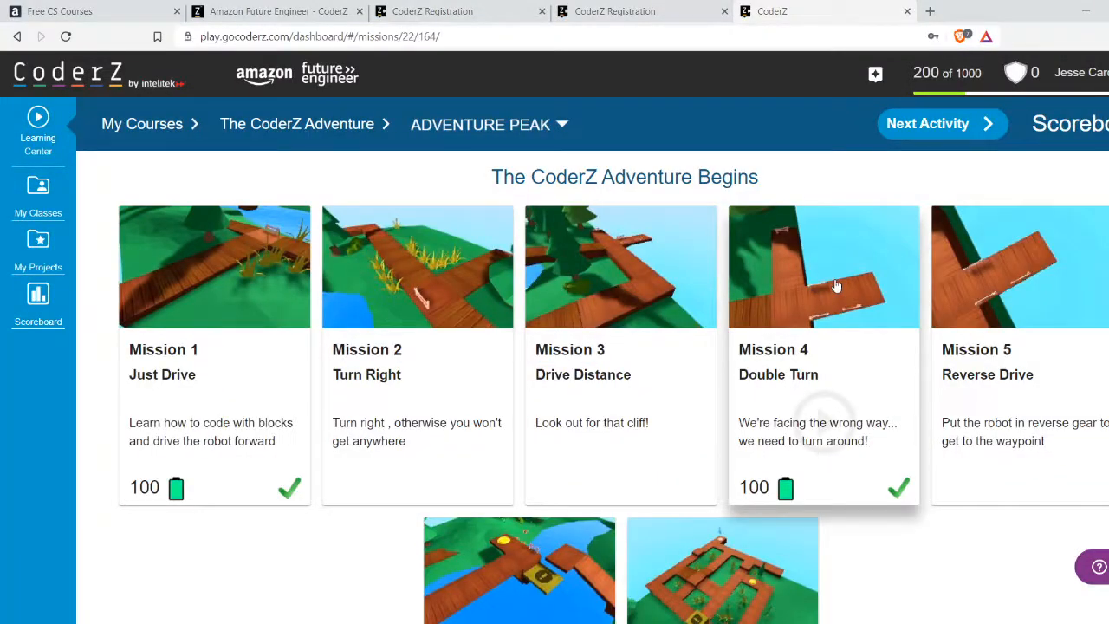
{"action": "mouse_move", "coordinate": [862, 361]}
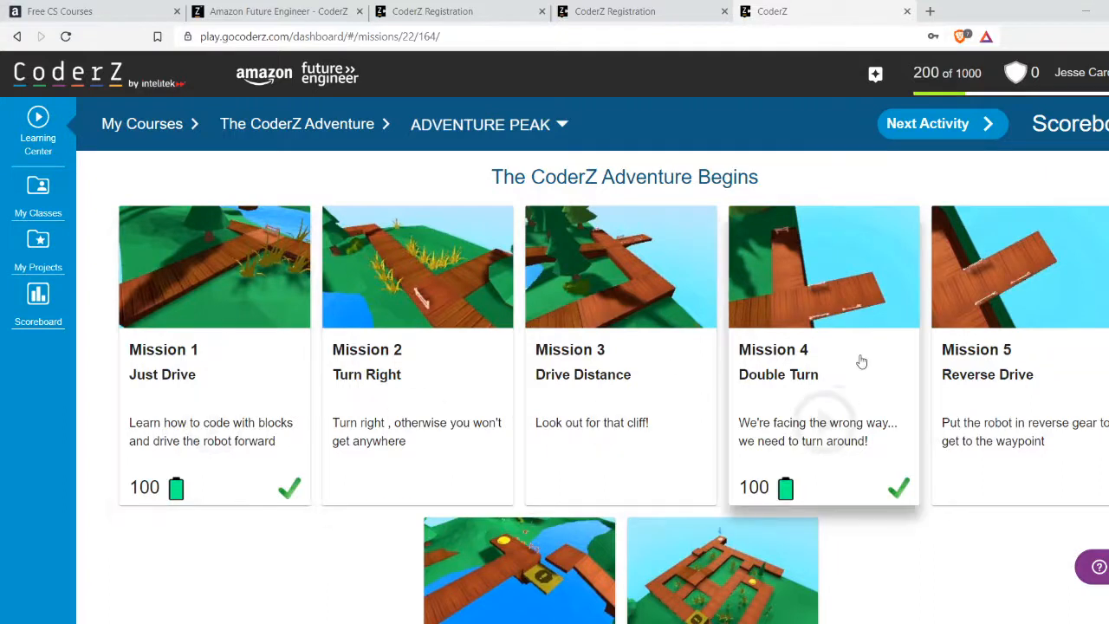
{"action": "mouse_move", "coordinate": [829, 380]}
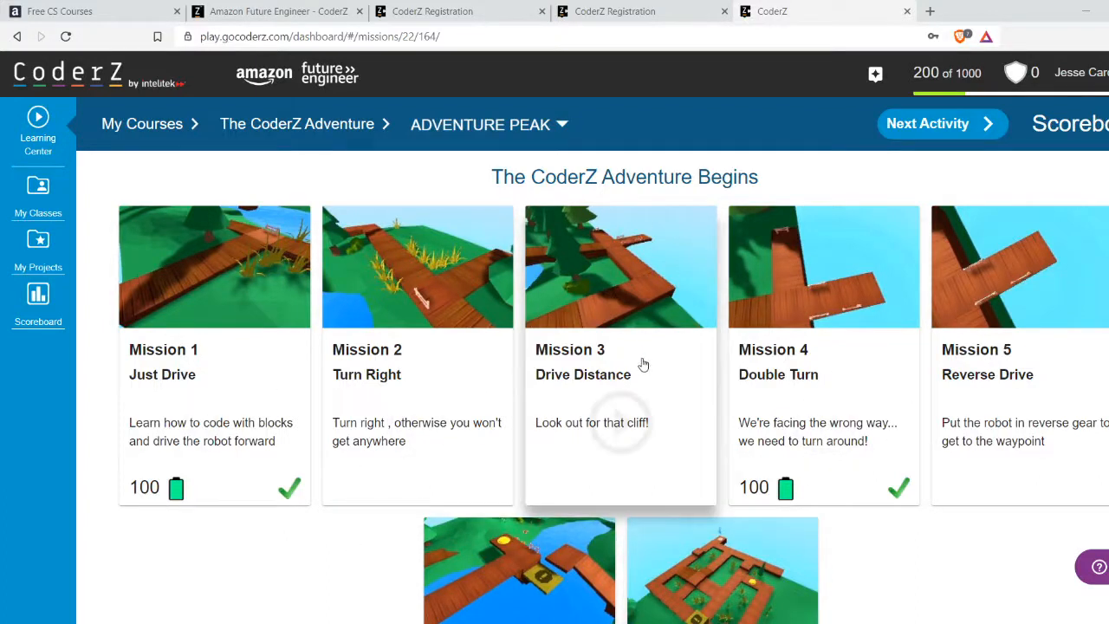
{"action": "mouse_move", "coordinate": [675, 412]}
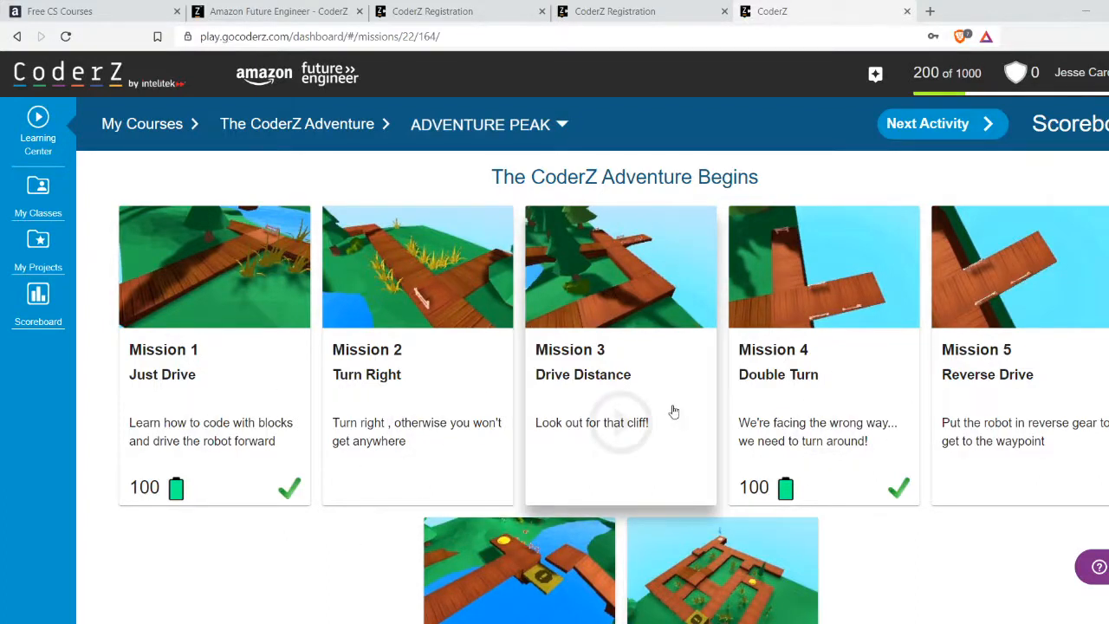
{"action": "mouse_move", "coordinate": [703, 414]}
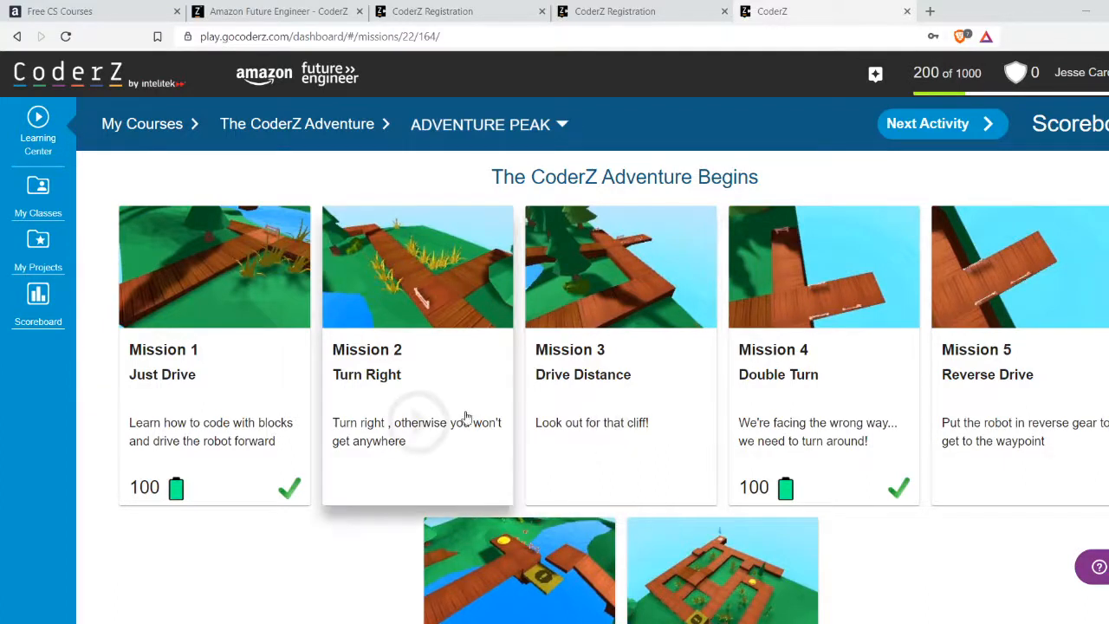
{"action": "mouse_move", "coordinate": [474, 385]}
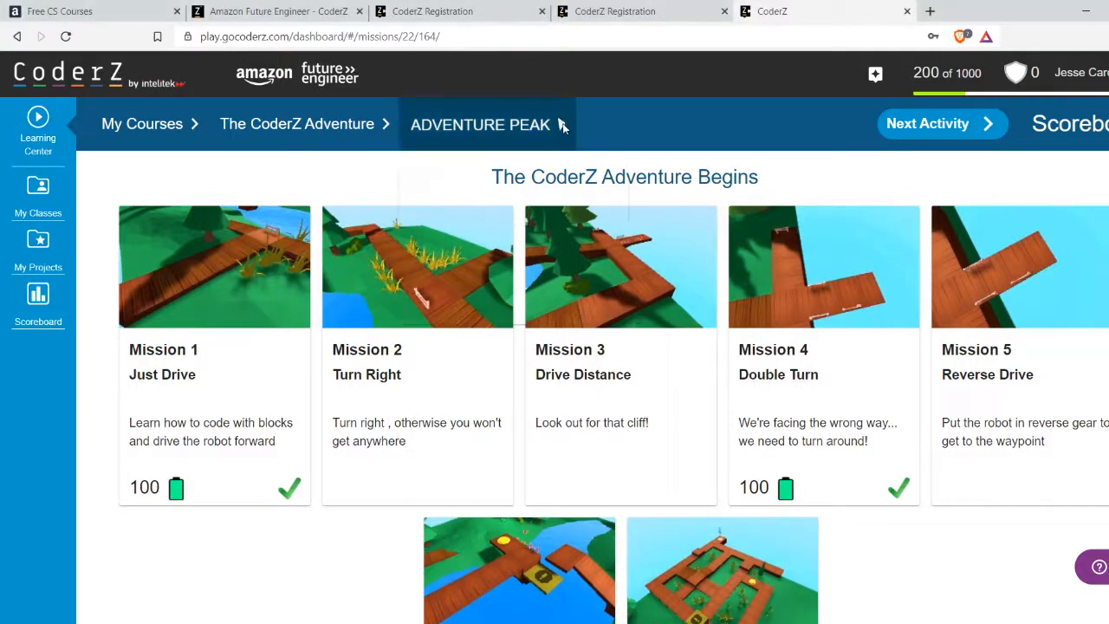
Browse the Frozen Island and The Lost City worlds, returning to Frozen Island
{"action": "left_click", "coordinate": [511, 124]}
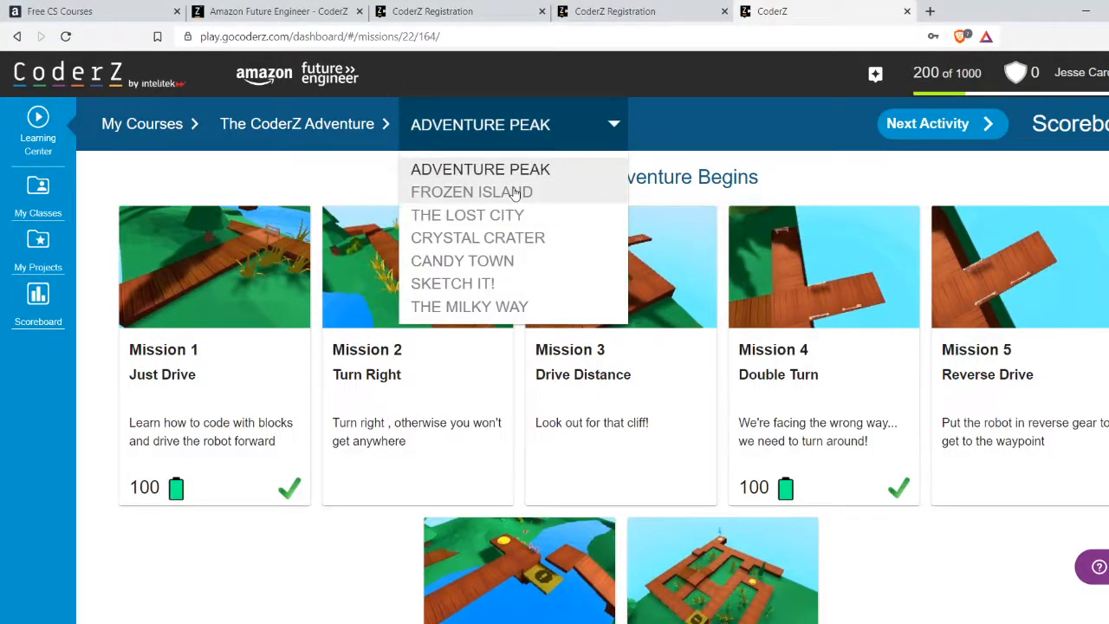
{"action": "left_click", "coordinate": [470, 191]}
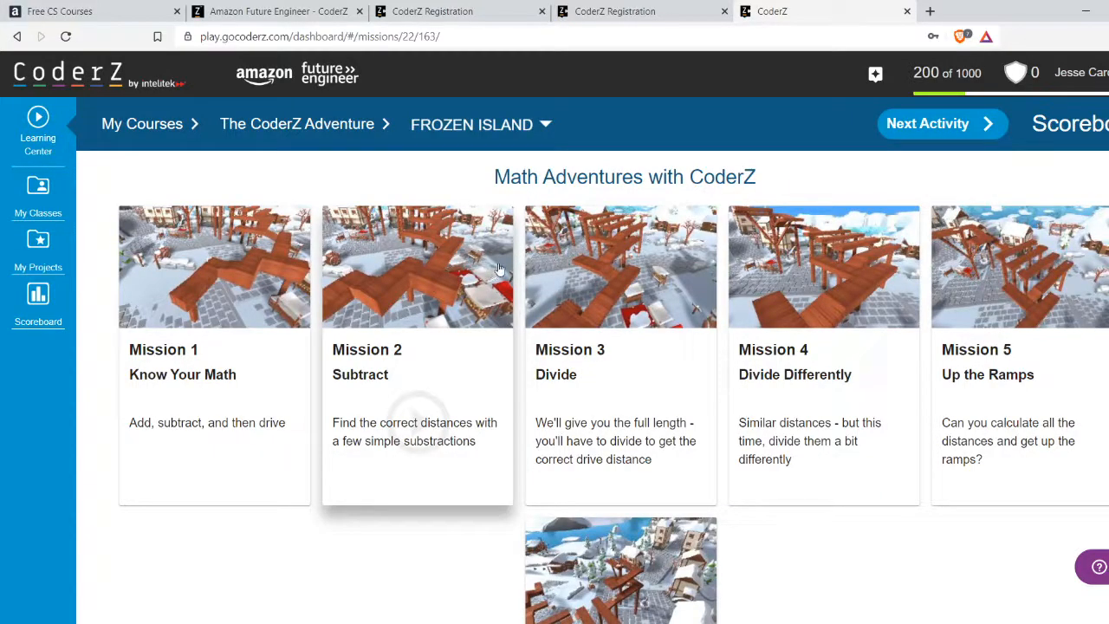
{"action": "left_click", "coordinate": [481, 124]}
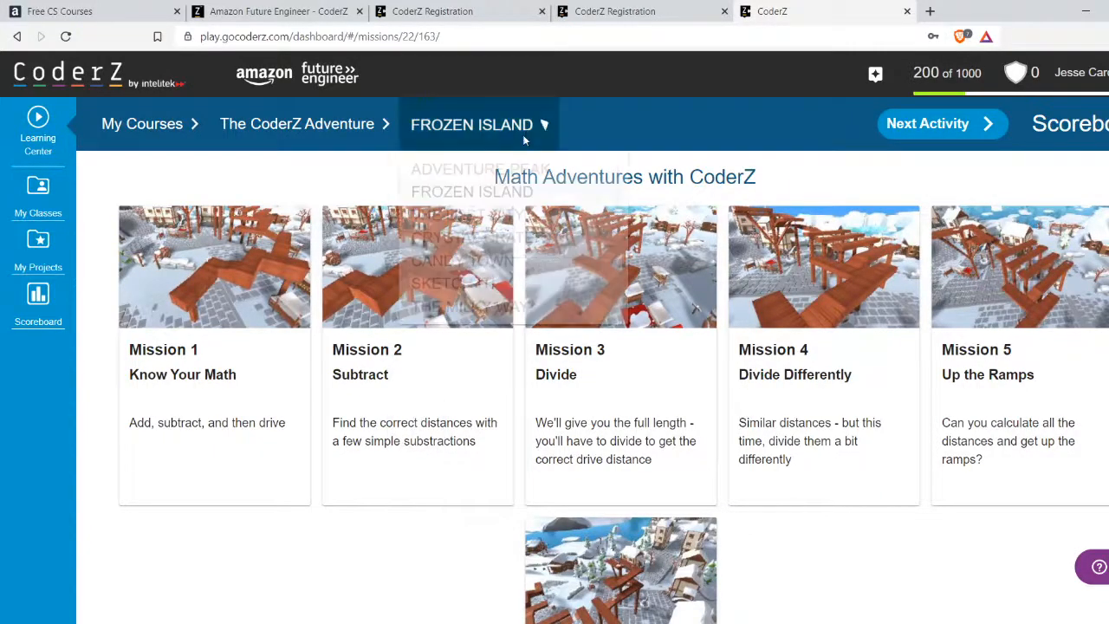
{"action": "left_click", "coordinate": [514, 124]}
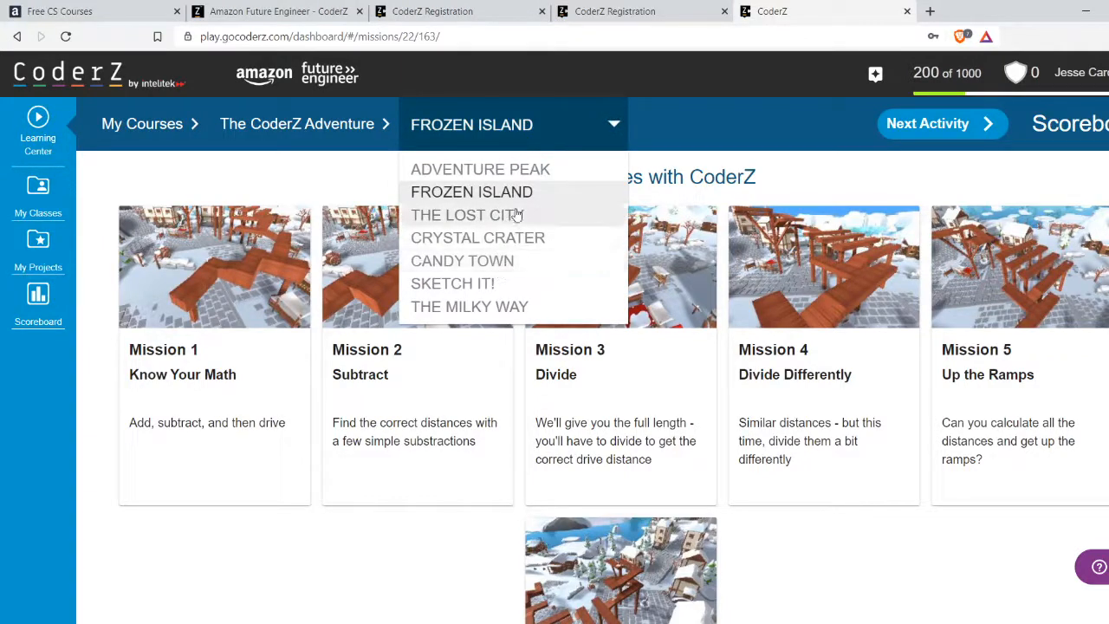
{"action": "left_click", "coordinate": [466, 215]}
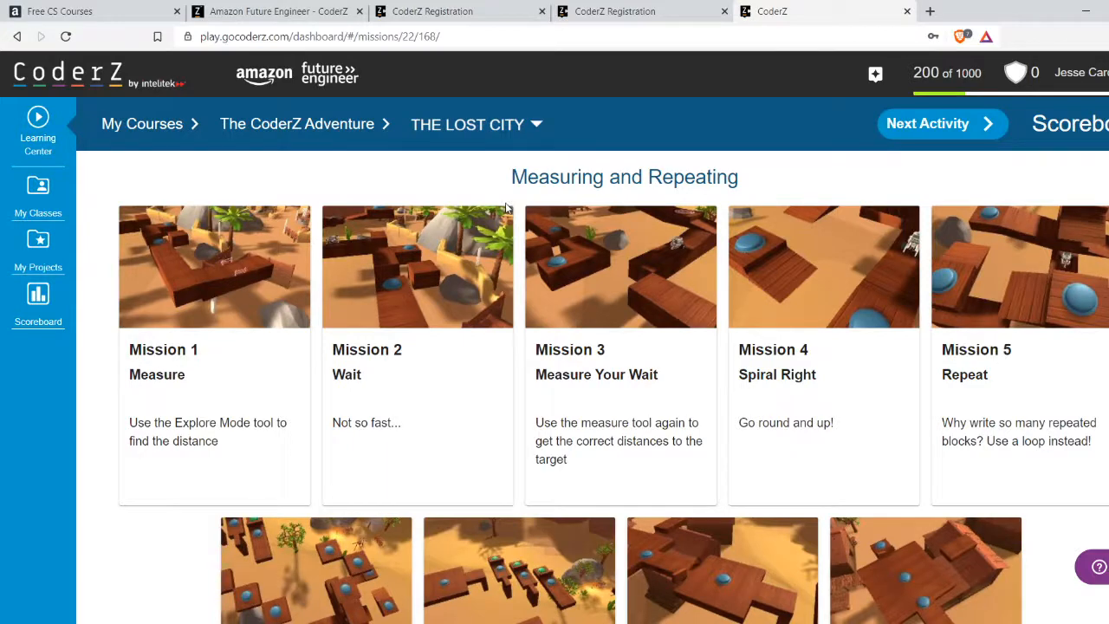
{"action": "left_click", "coordinate": [475, 124]}
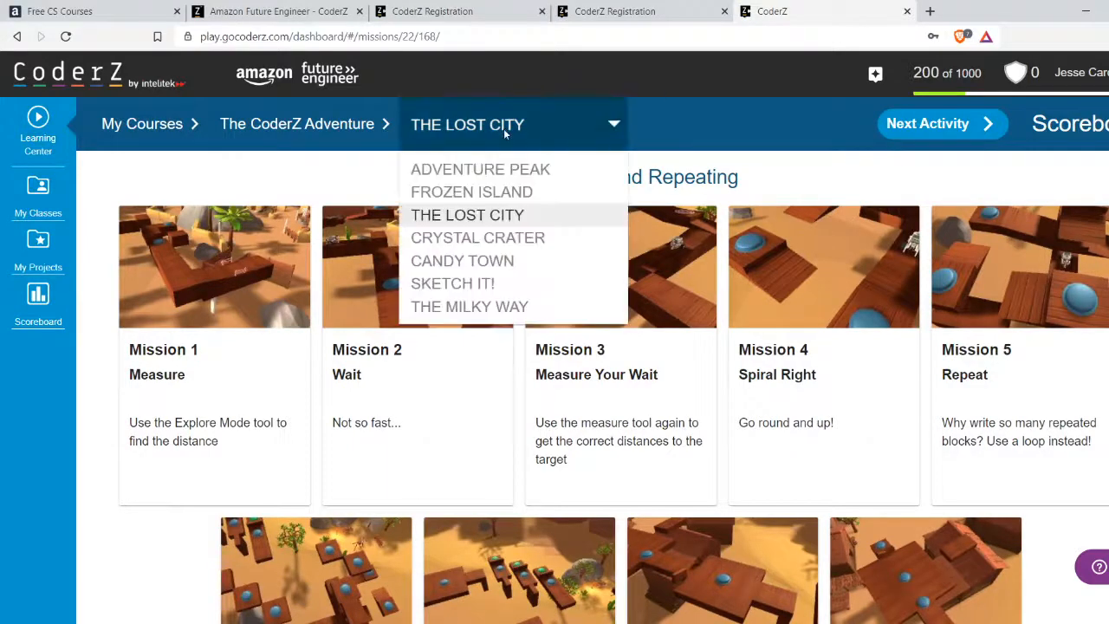
{"action": "mouse_move", "coordinate": [472, 192]}
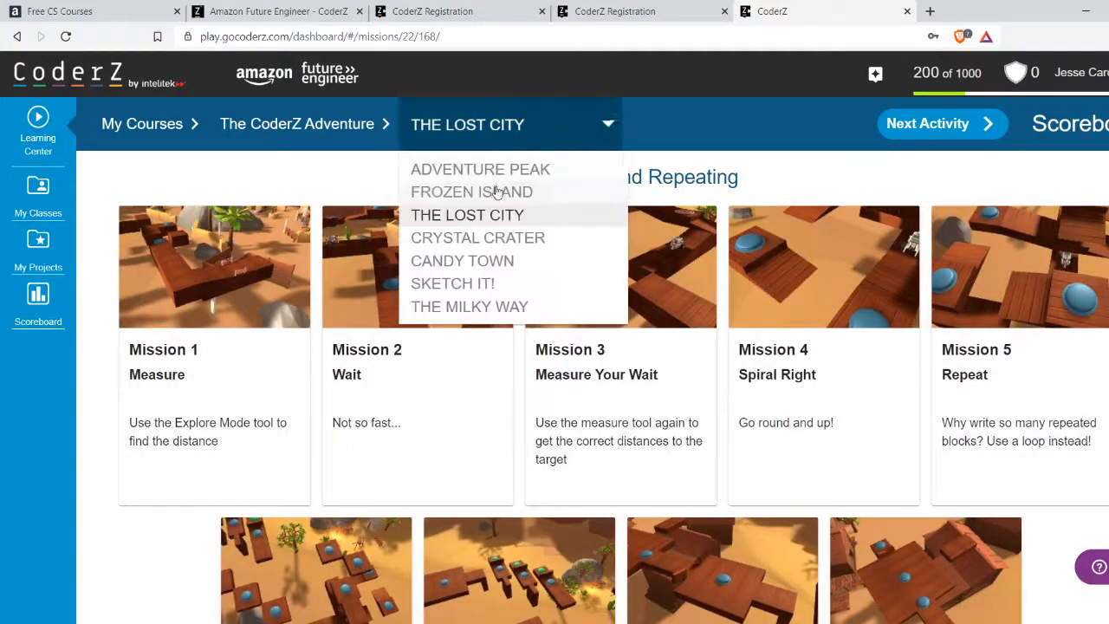
{"action": "left_click", "coordinate": [471, 191]}
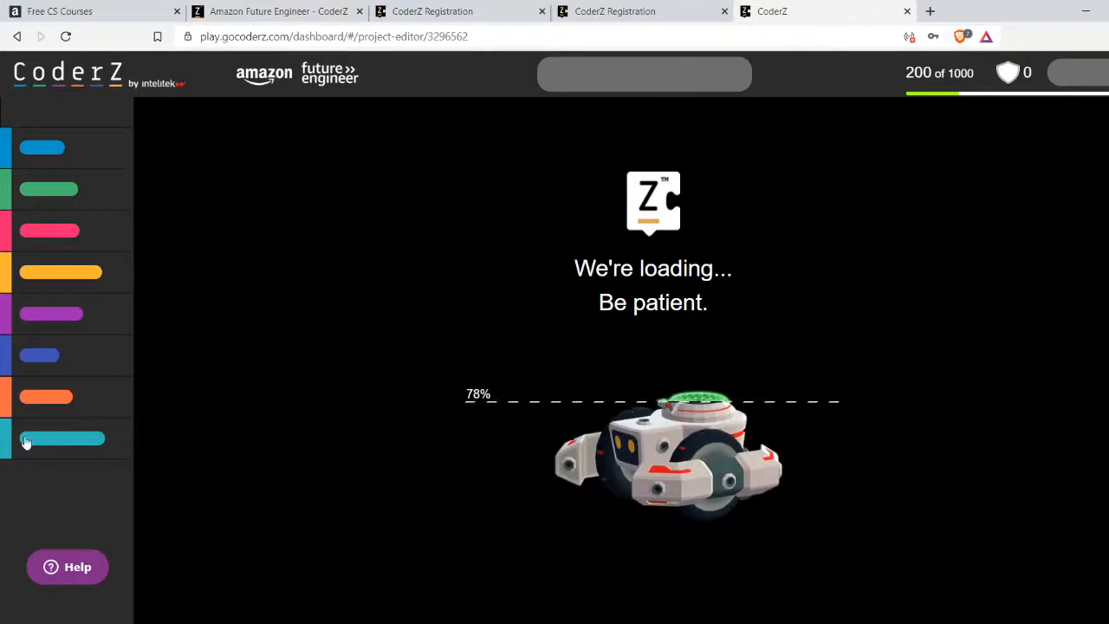
{"action": "mouse_move", "coordinate": [246, 168]}
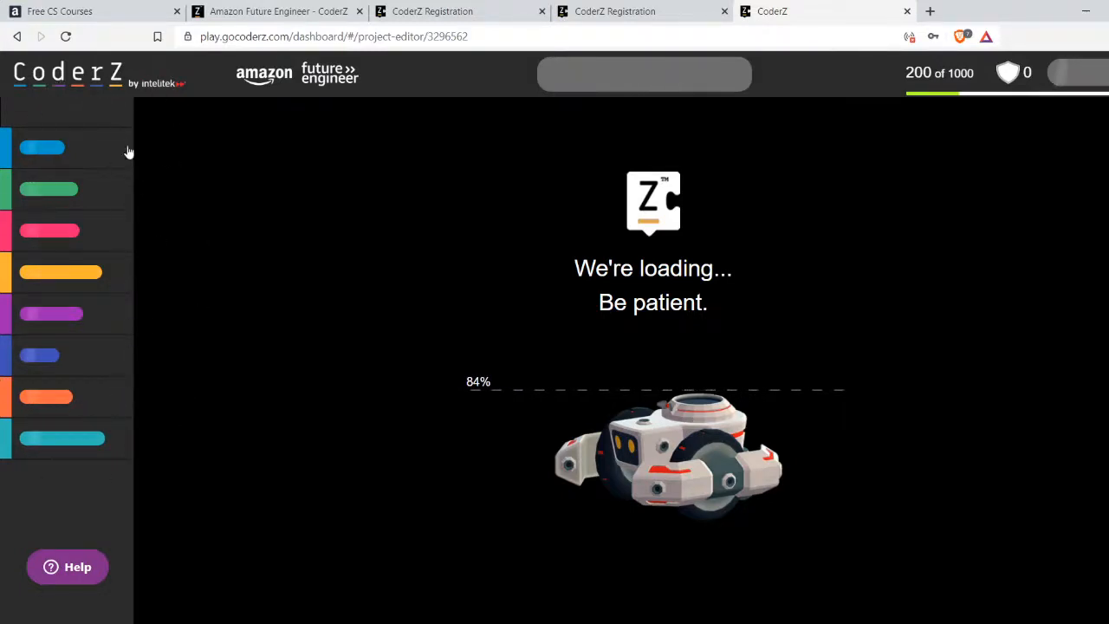
{"action": "mouse_move", "coordinate": [37, 153]}
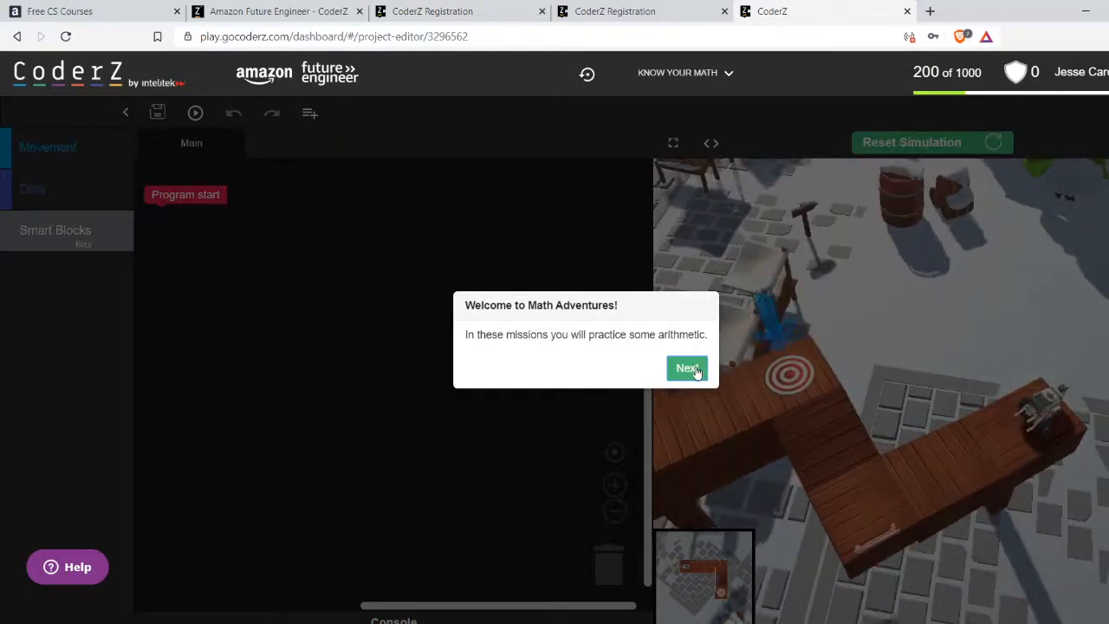
Step through the Math Adventures tips and close them with I'm good to go
{"action": "left_click", "coordinate": [687, 369]}
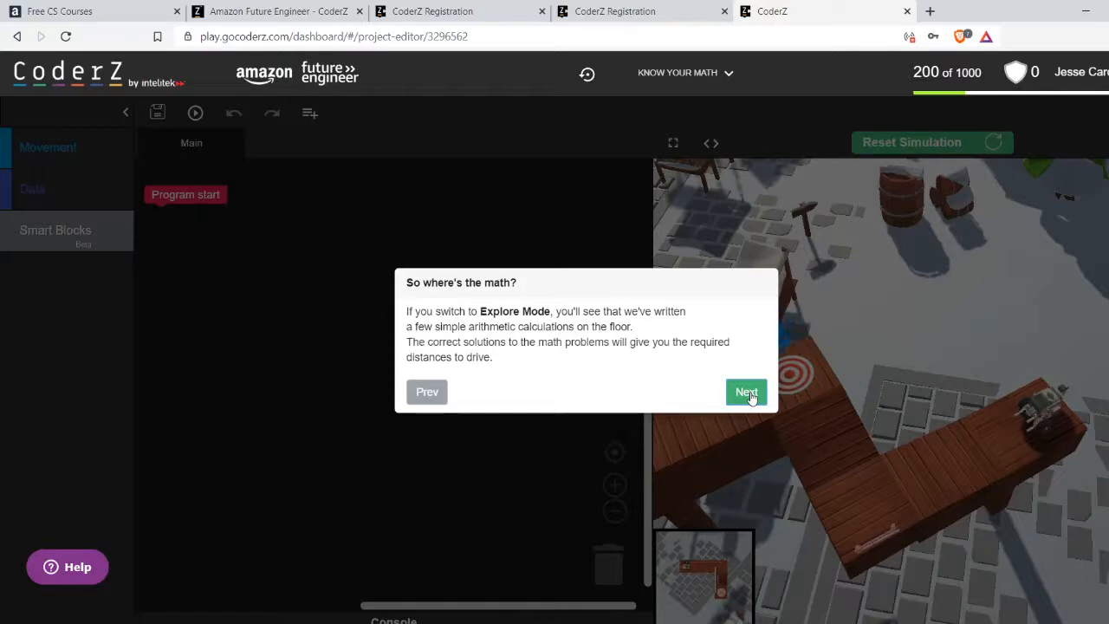
{"action": "mouse_move", "coordinate": [637, 356]}
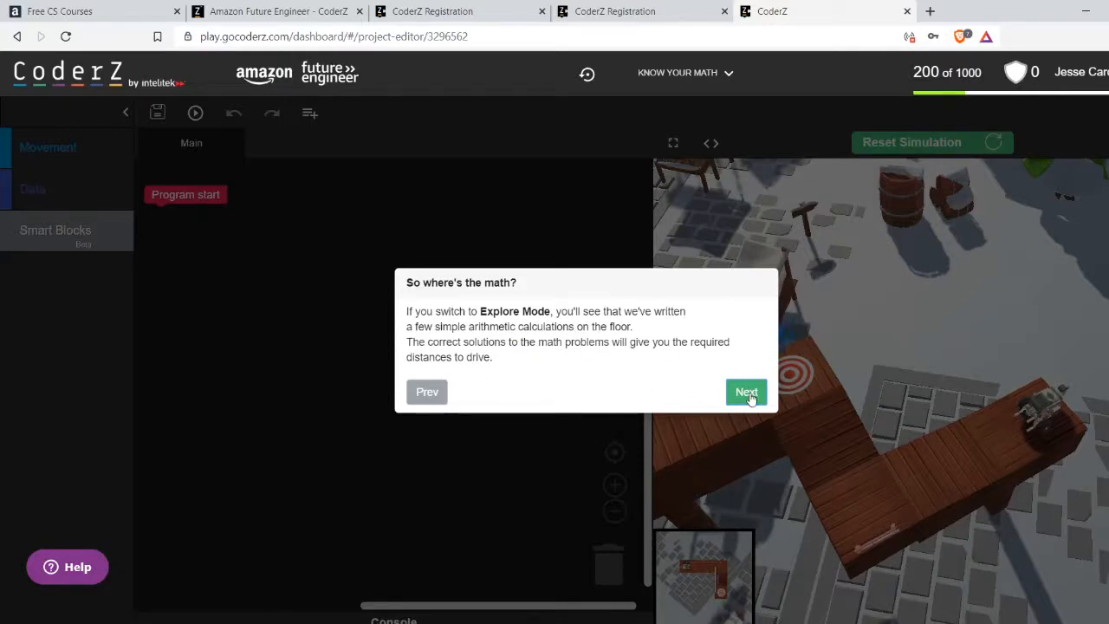
{"action": "left_click", "coordinate": [746, 392]}
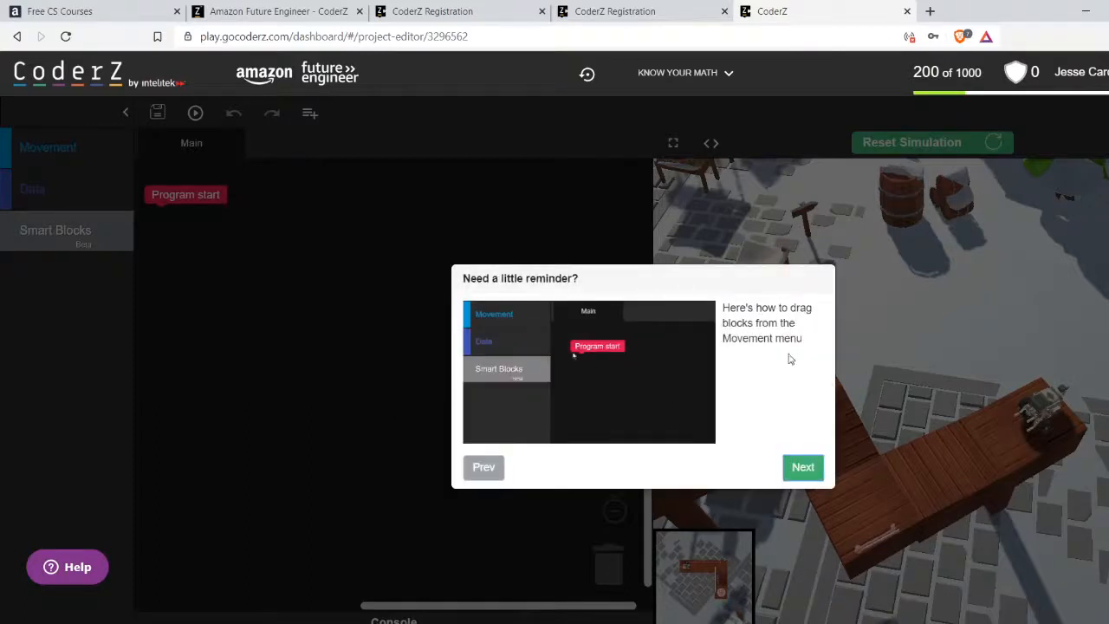
{"action": "left_click", "coordinate": [802, 468]}
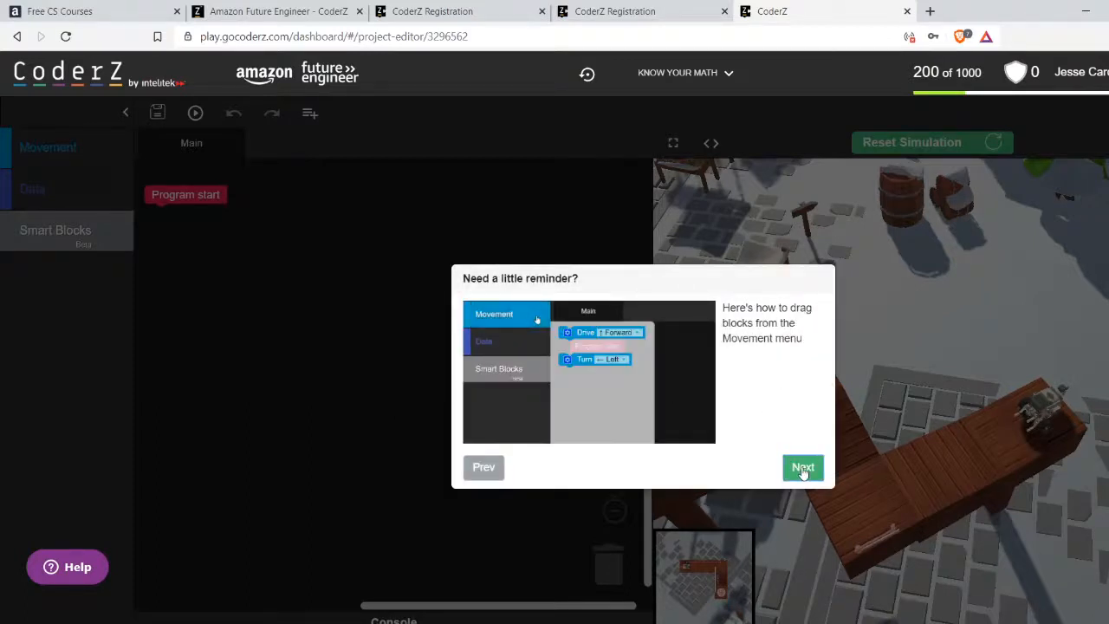
{"action": "left_click", "coordinate": [802, 467]}
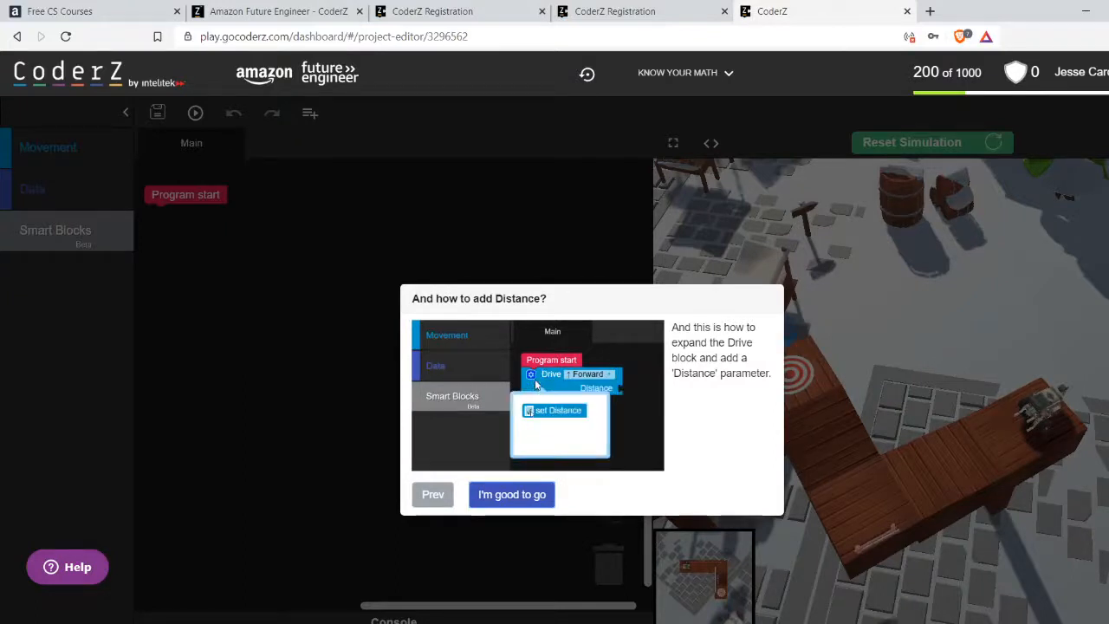
{"action": "left_click", "coordinate": [511, 494]}
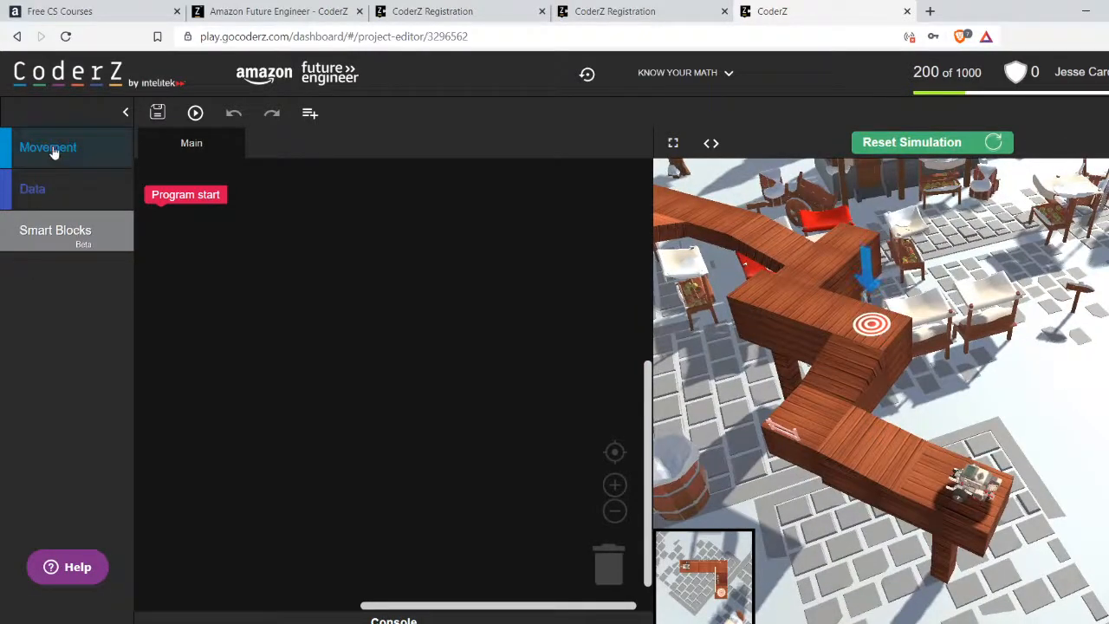
Attach a Drive Forward block with a Distance number block set to 2
{"action": "left_click", "coordinate": [47, 146]}
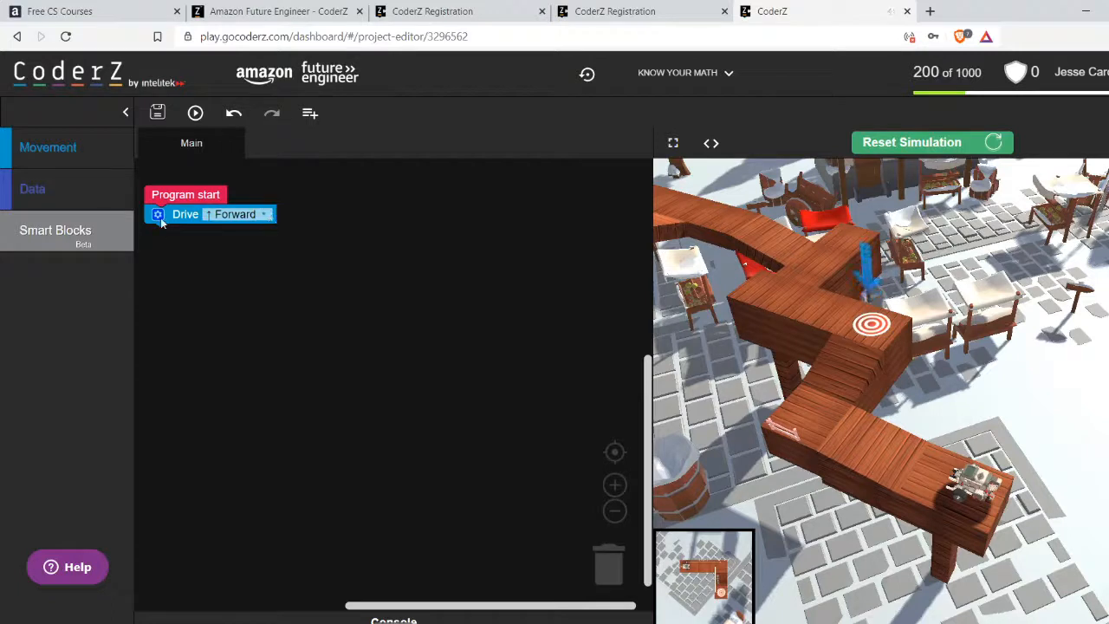
{"action": "left_click", "coordinate": [158, 214]}
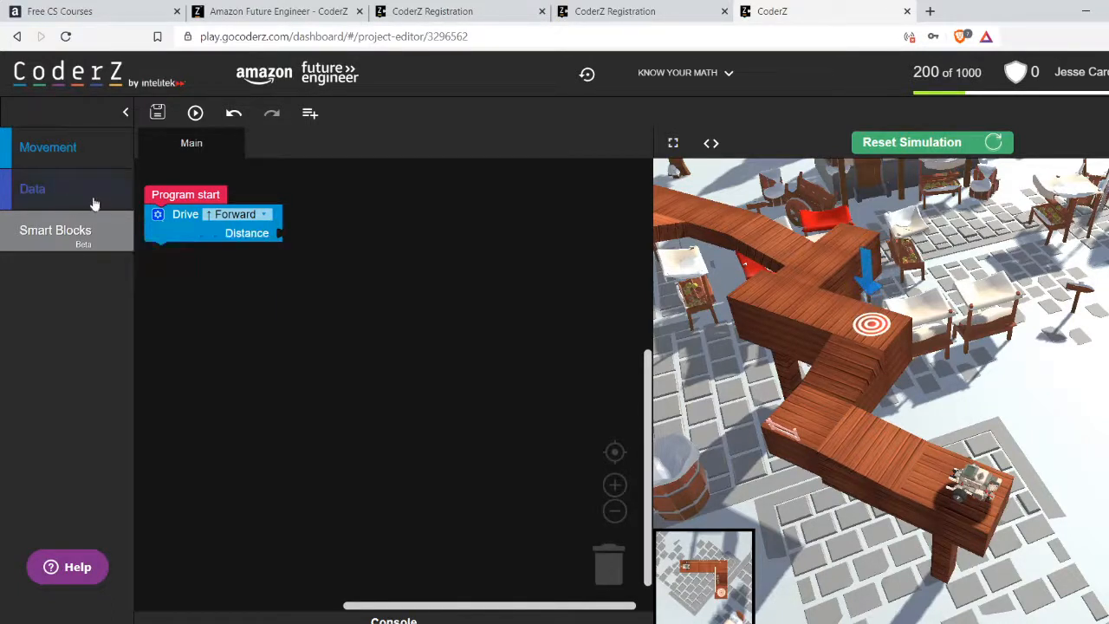
{"action": "left_click", "coordinate": [32, 188]}
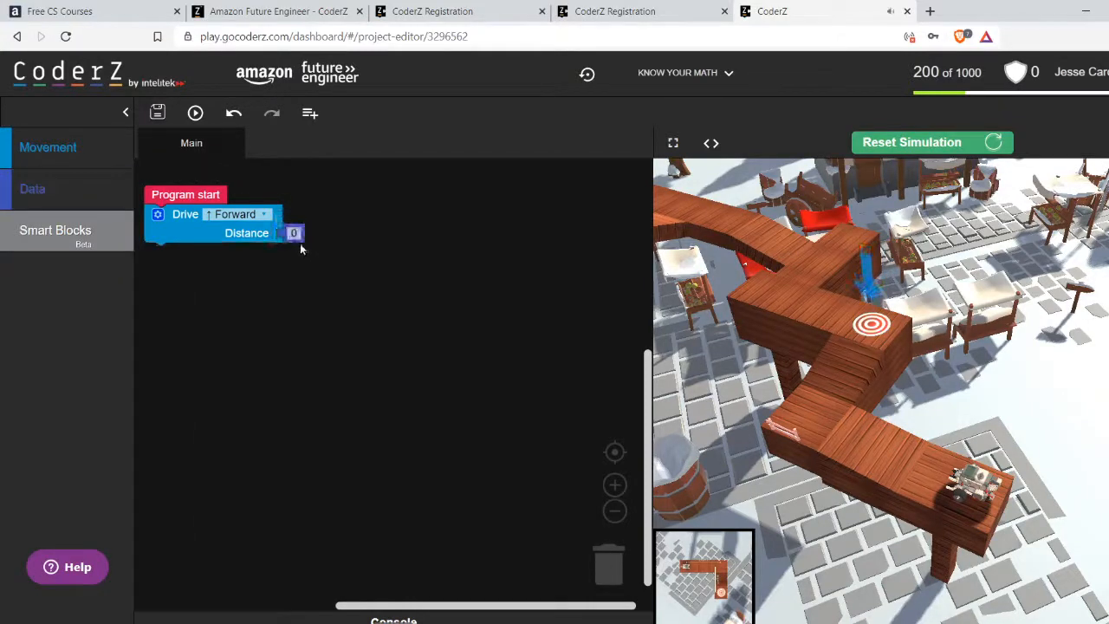
{"action": "left_click", "coordinate": [295, 233]}
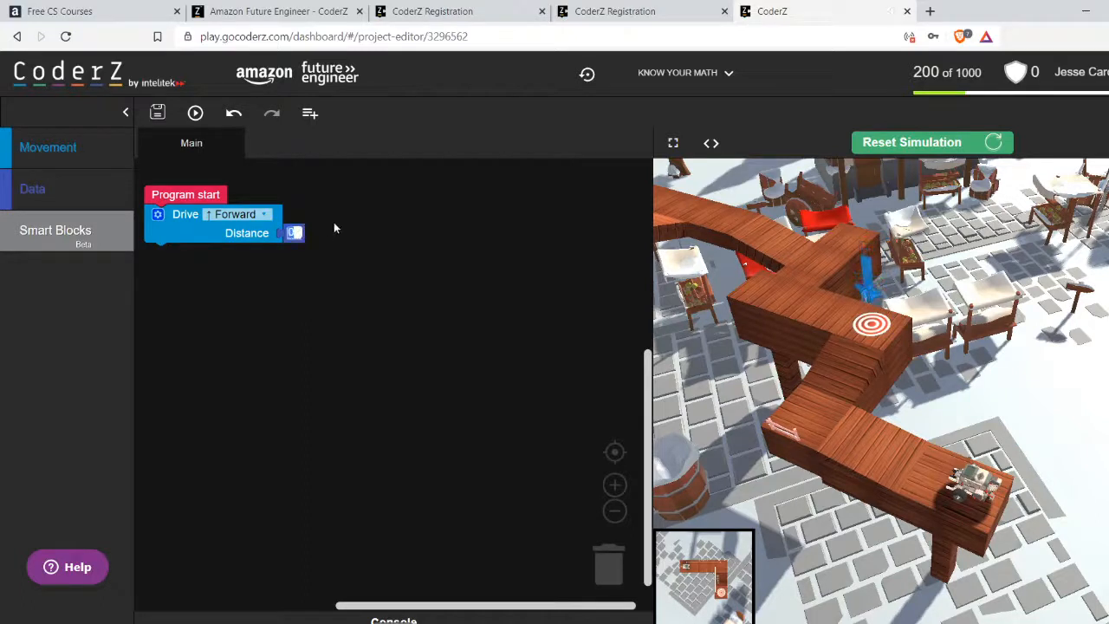
{"action": "type", "text": "2"}
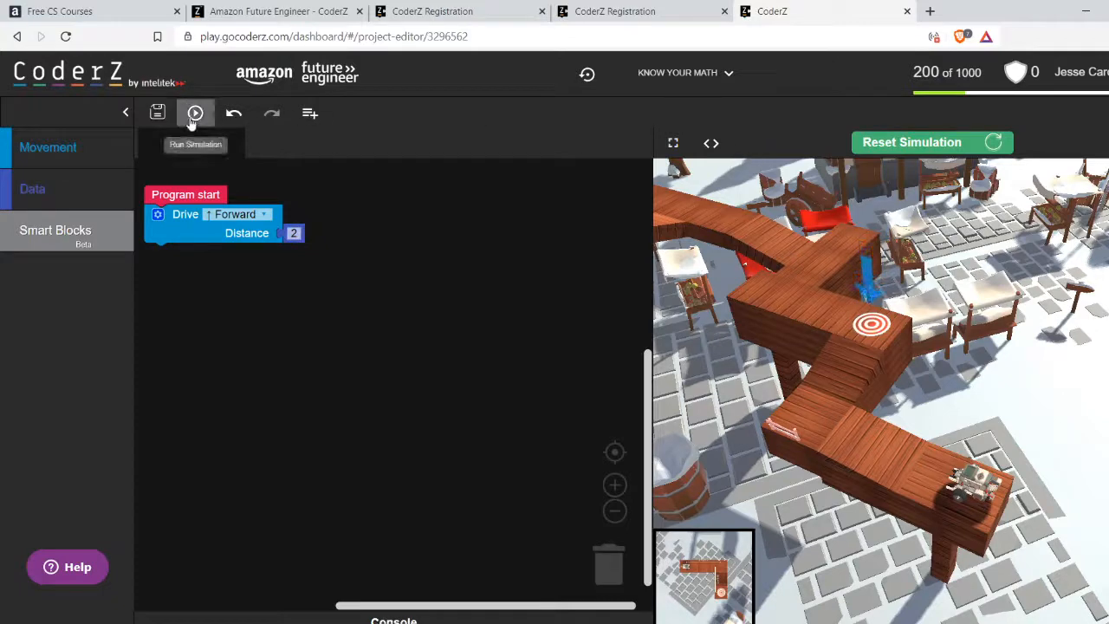
Test-run the simulation, change the Drive distance to 4, and rerun it
{"action": "left_click", "coordinate": [195, 113]}
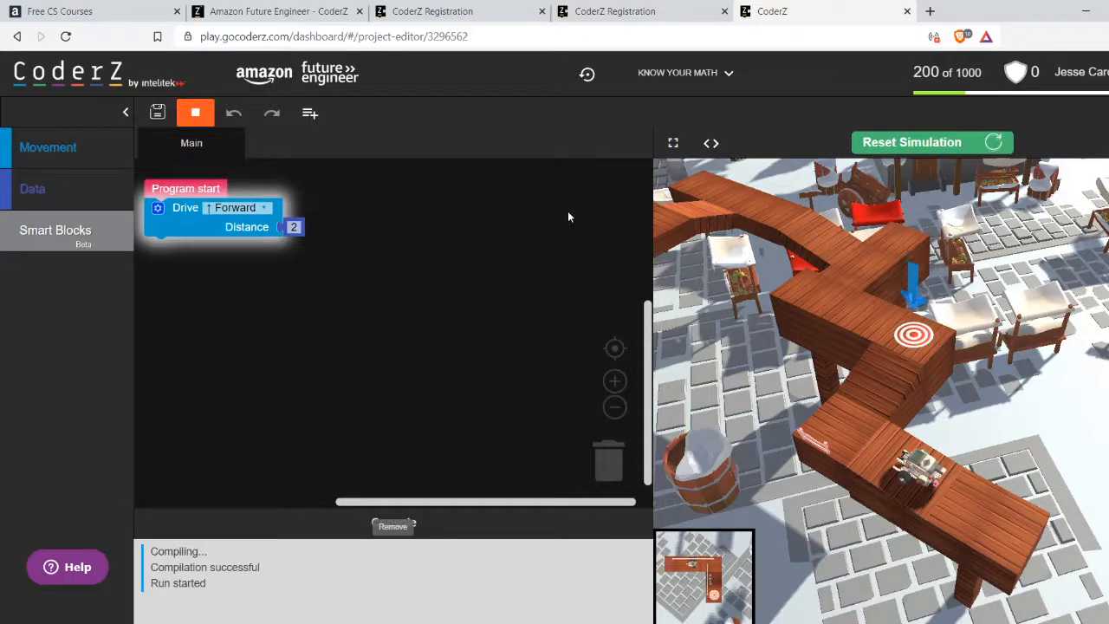
{"action": "mouse_move", "coordinate": [881, 375]}
{"action": "type", "text": "4"}
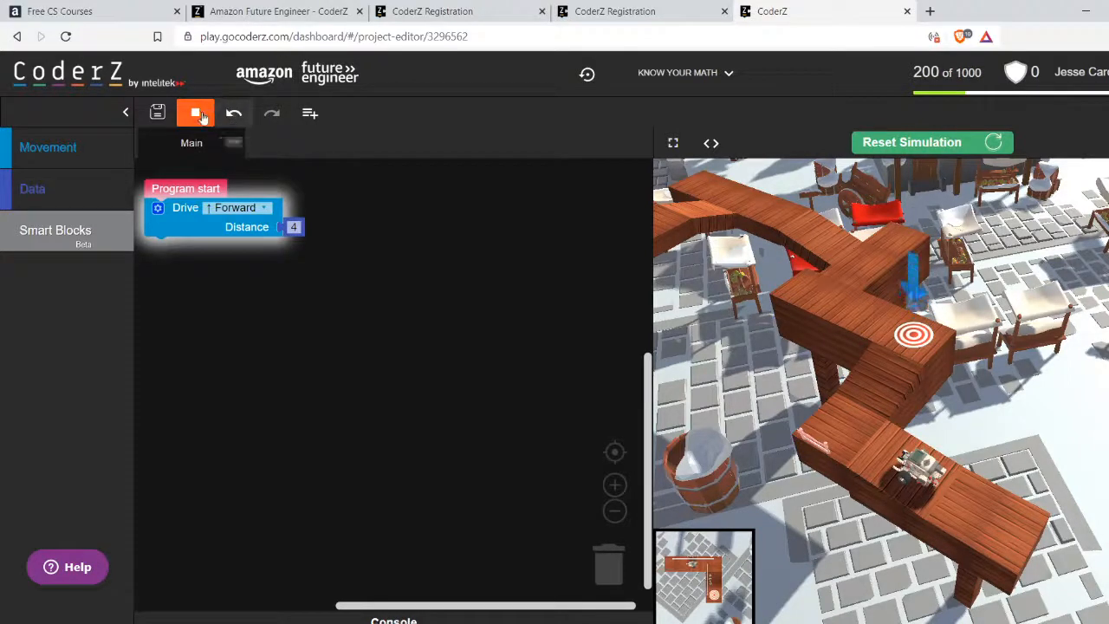
{"action": "left_click", "coordinate": [195, 113]}
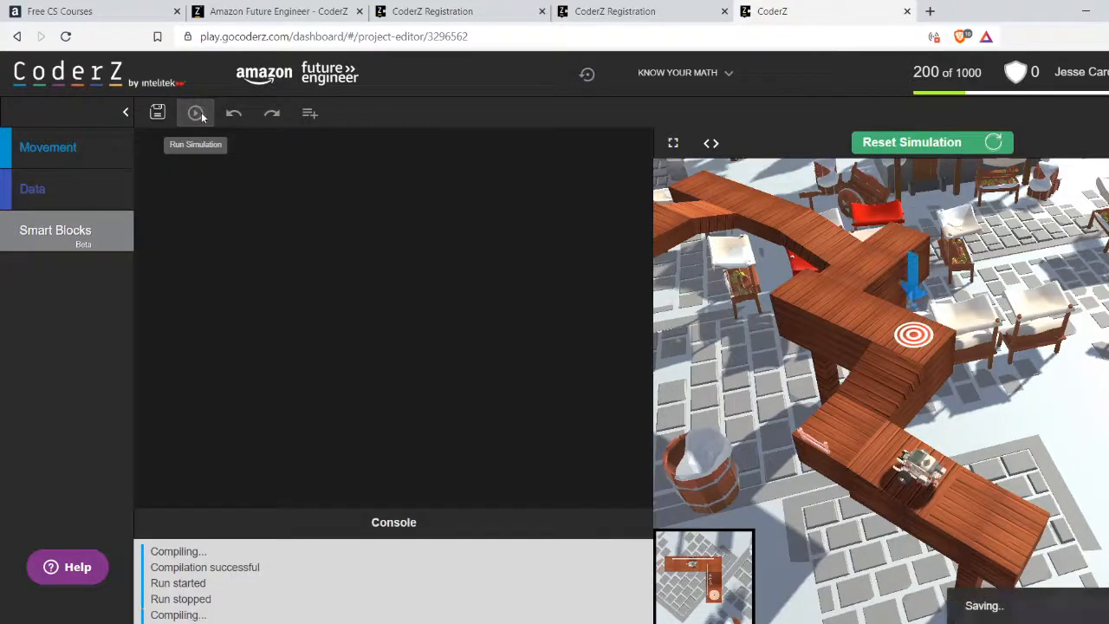
{"action": "left_click", "coordinate": [195, 113]}
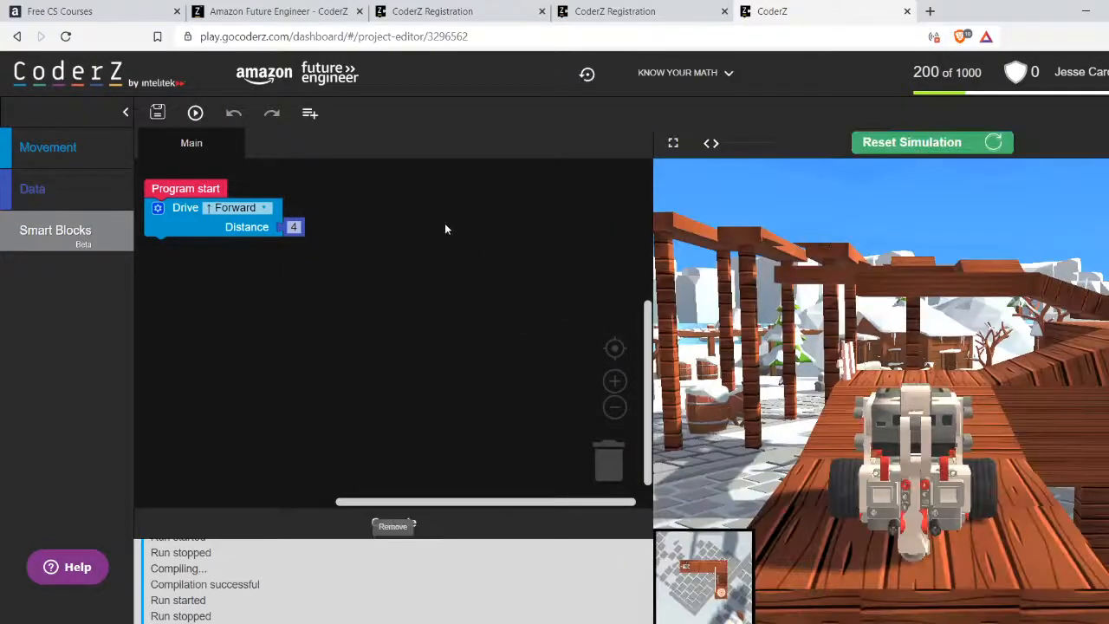
{"action": "left_click", "coordinate": [195, 113]}
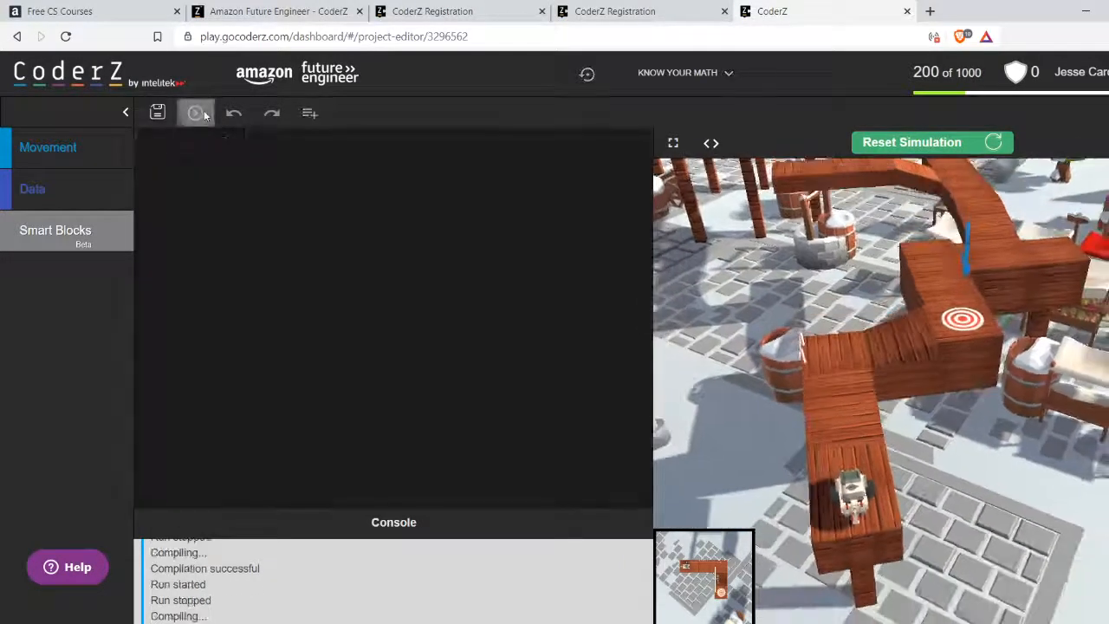
{"action": "left_click", "coordinate": [195, 112]}
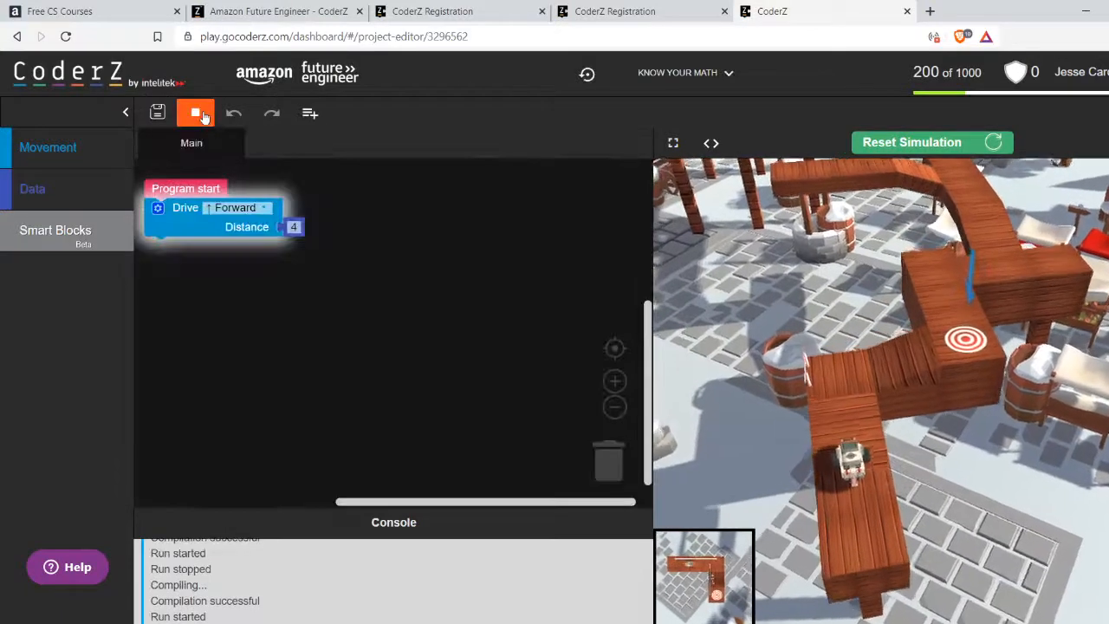
{"action": "left_click", "coordinate": [198, 113]}
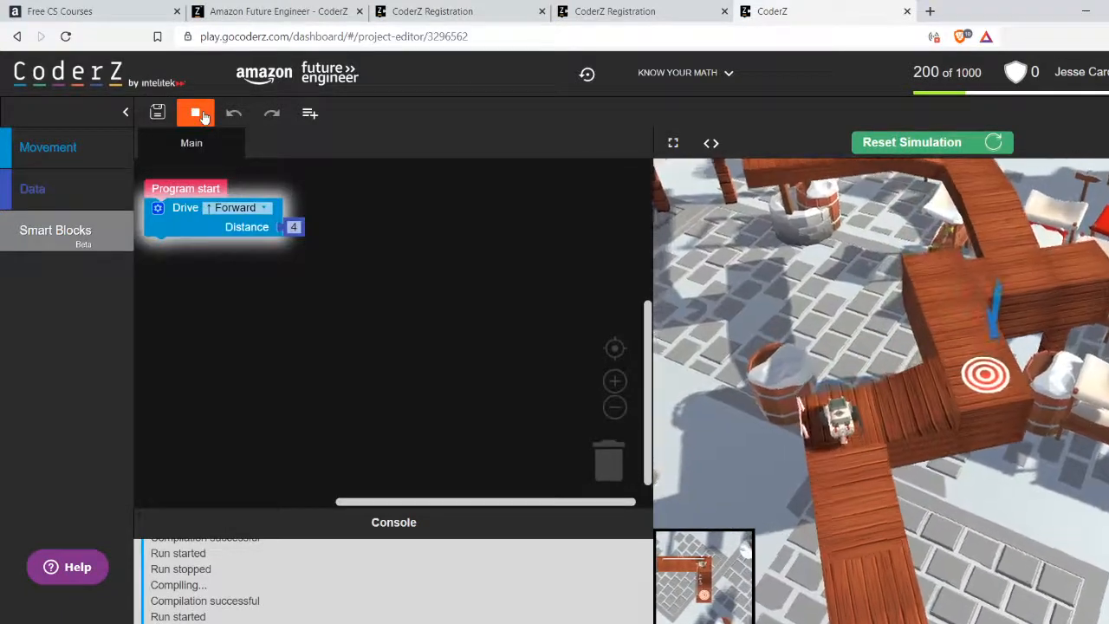
{"action": "left_click", "coordinate": [48, 147]}
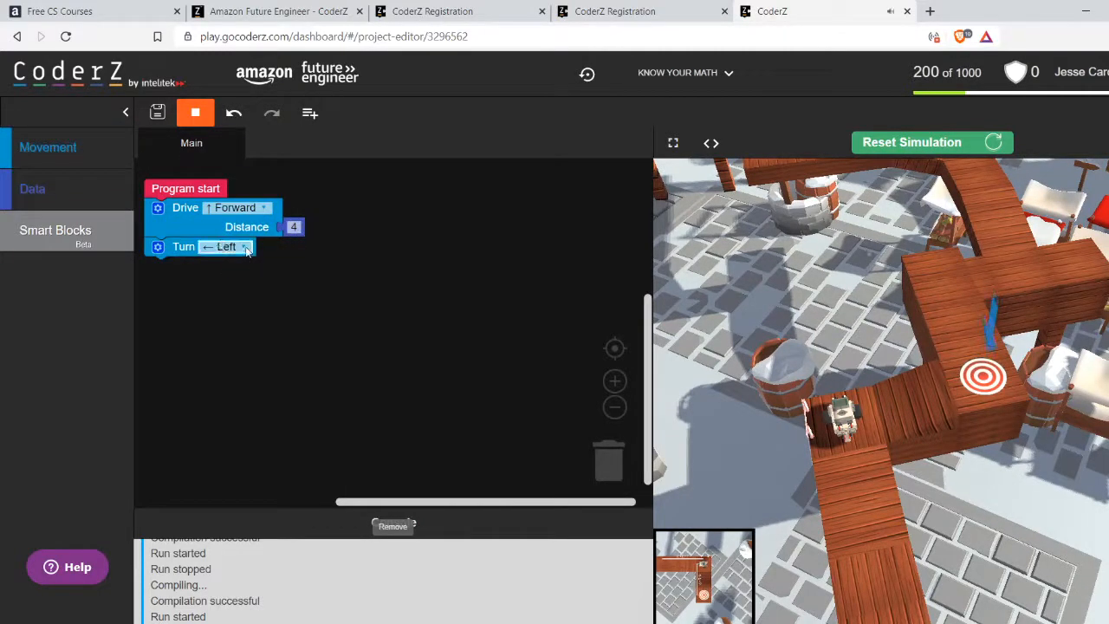
Set the turn to Right, duplicate Drive 4 below it, and rerun the simulation
{"action": "left_click", "coordinate": [227, 246]}
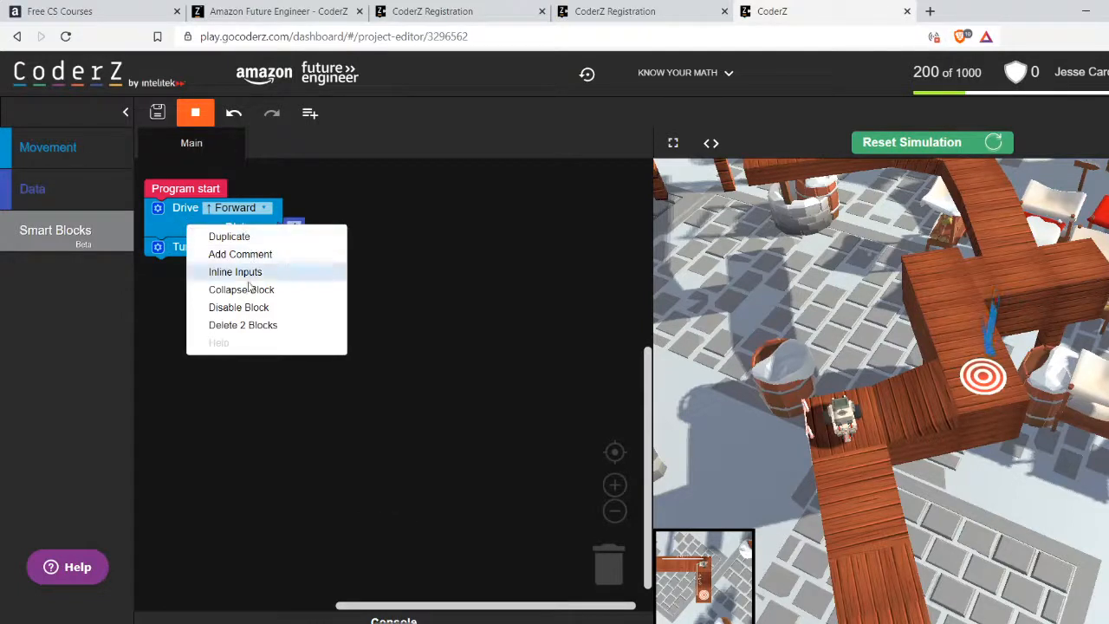
{"action": "left_click", "coordinate": [235, 271]}
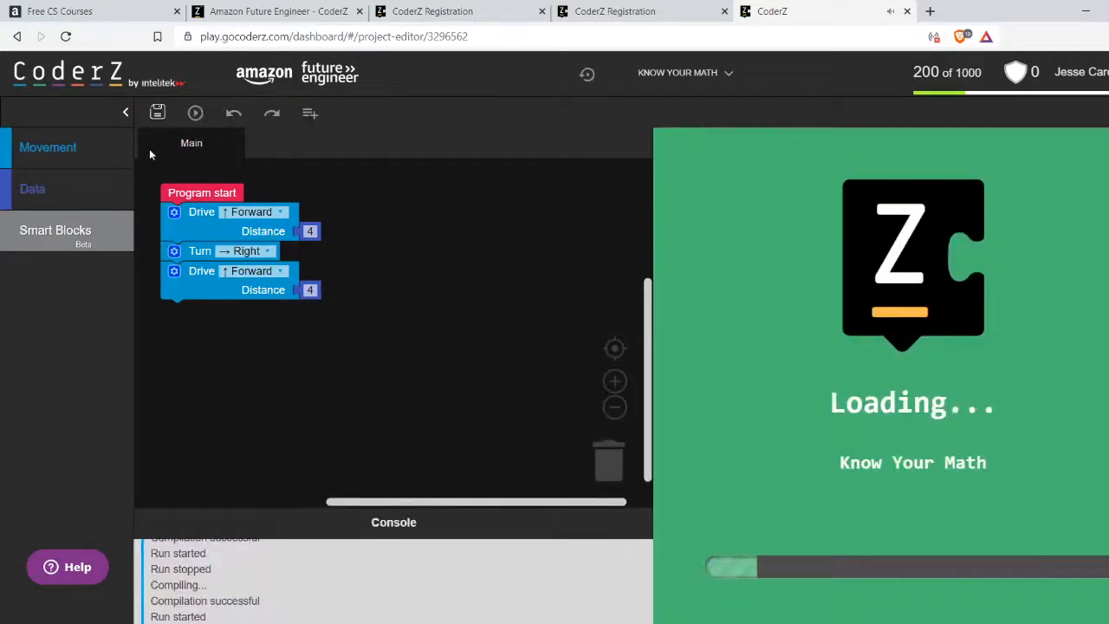
{"action": "left_click", "coordinate": [195, 113]}
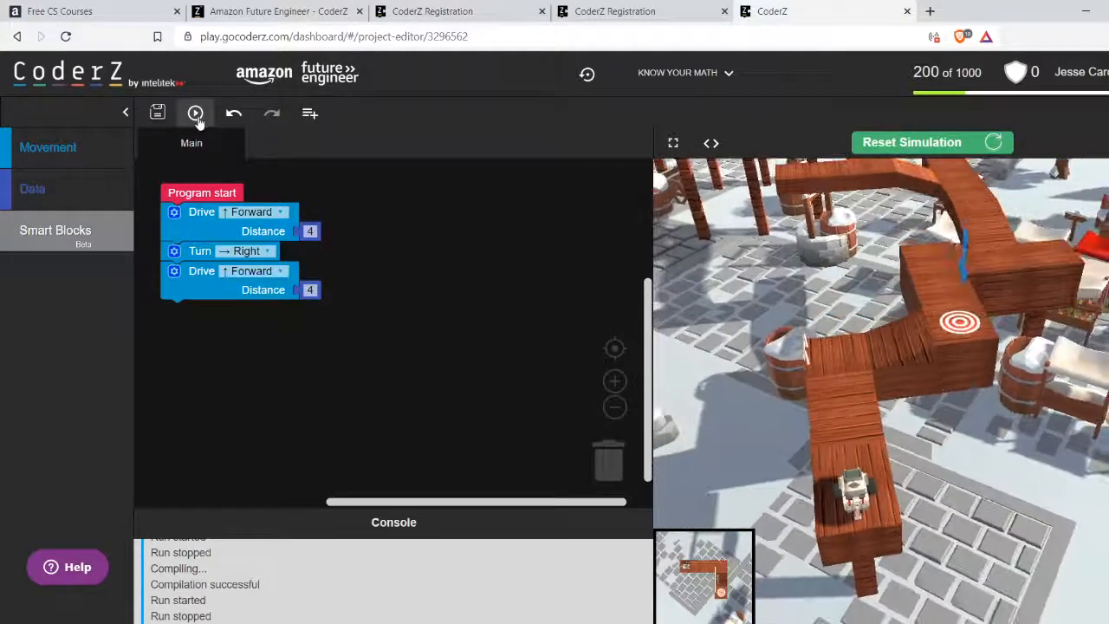
{"action": "left_click", "coordinate": [195, 112]}
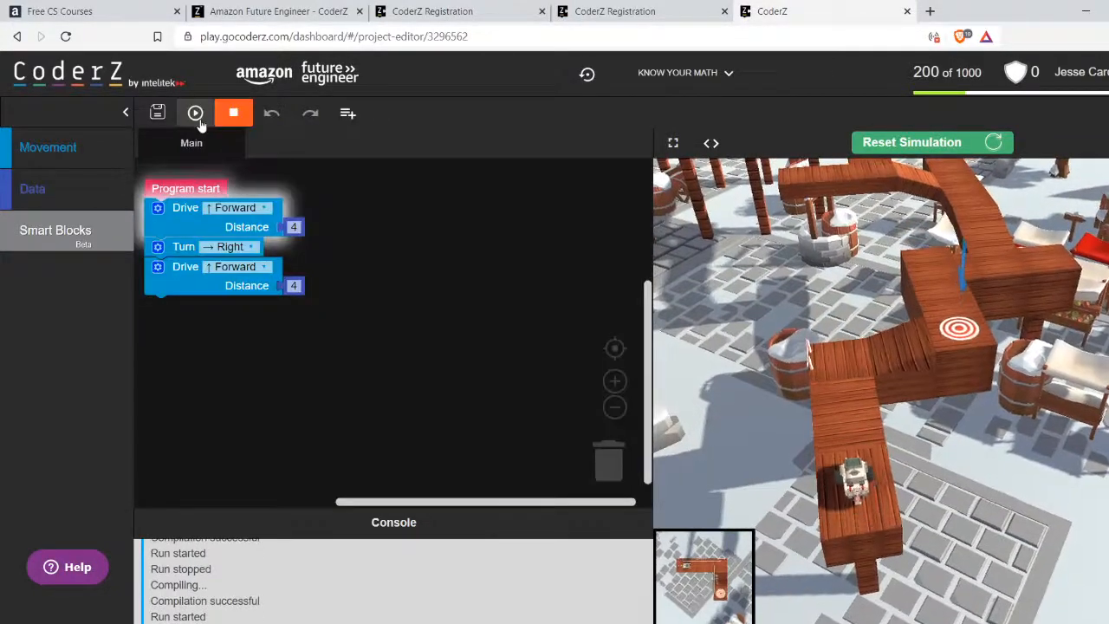
{"action": "left_click", "coordinate": [194, 113]}
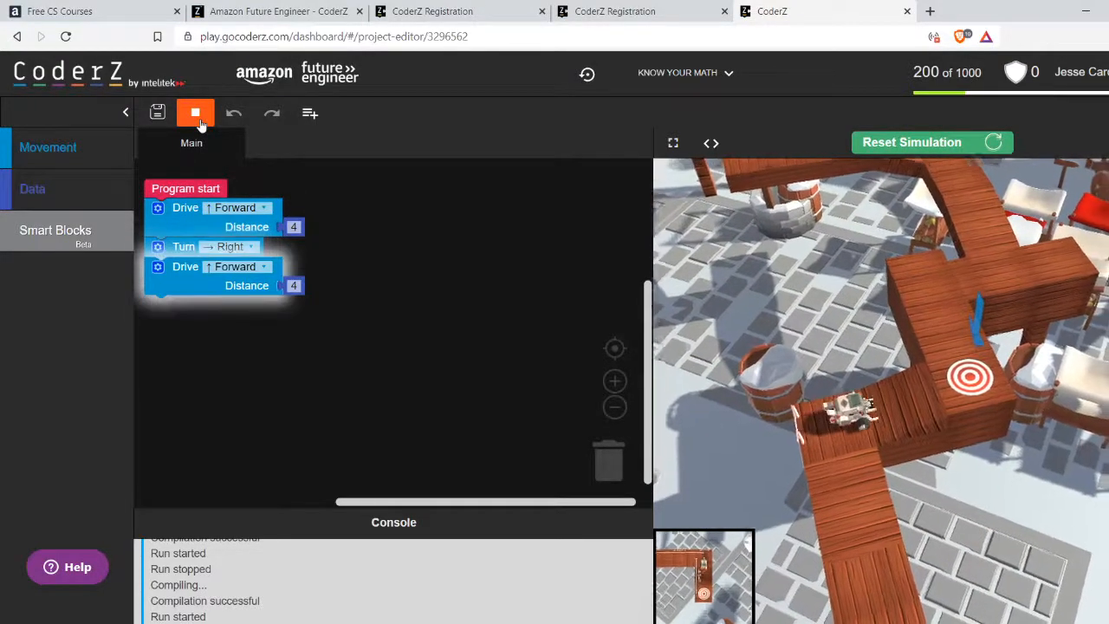
{"action": "left_click", "coordinate": [195, 113]}
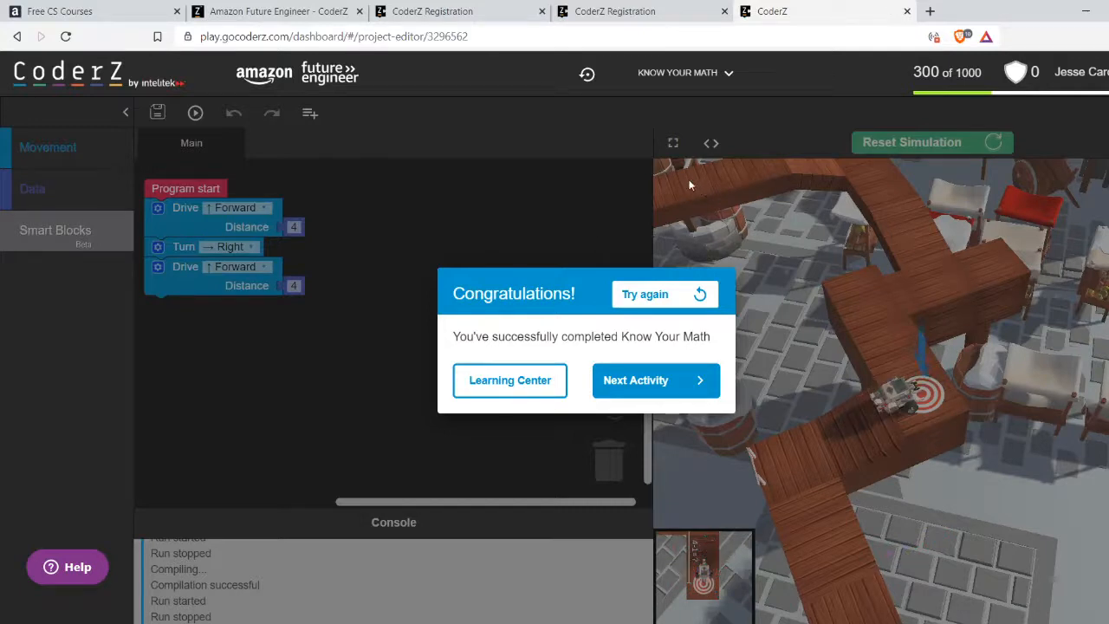
{"action": "mouse_move", "coordinate": [700, 198]}
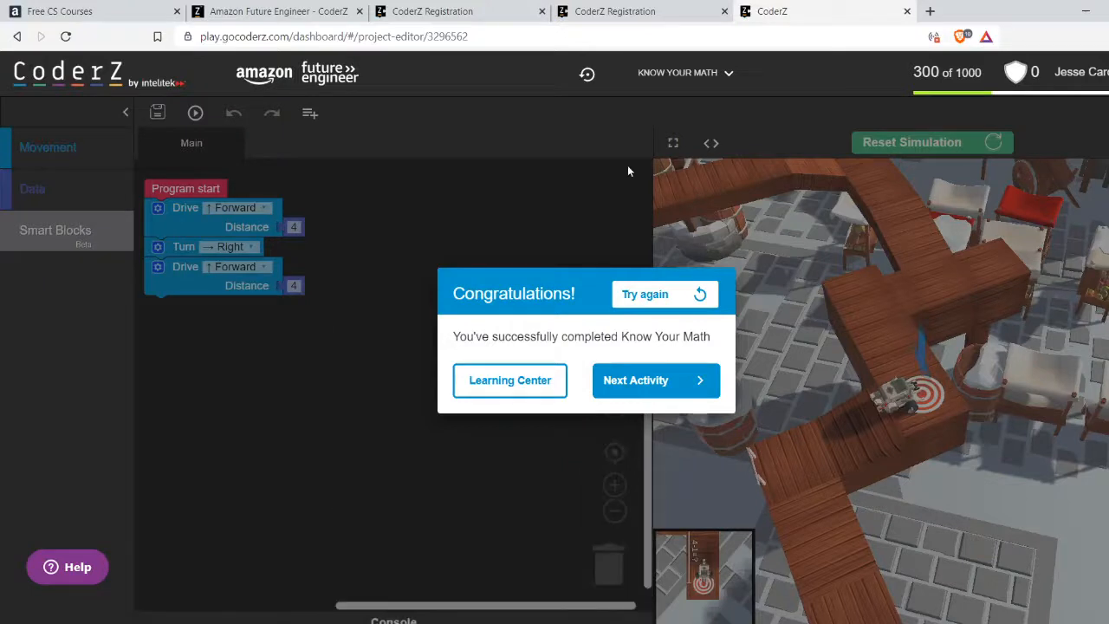
{"action": "mouse_move", "coordinate": [595, 448]}
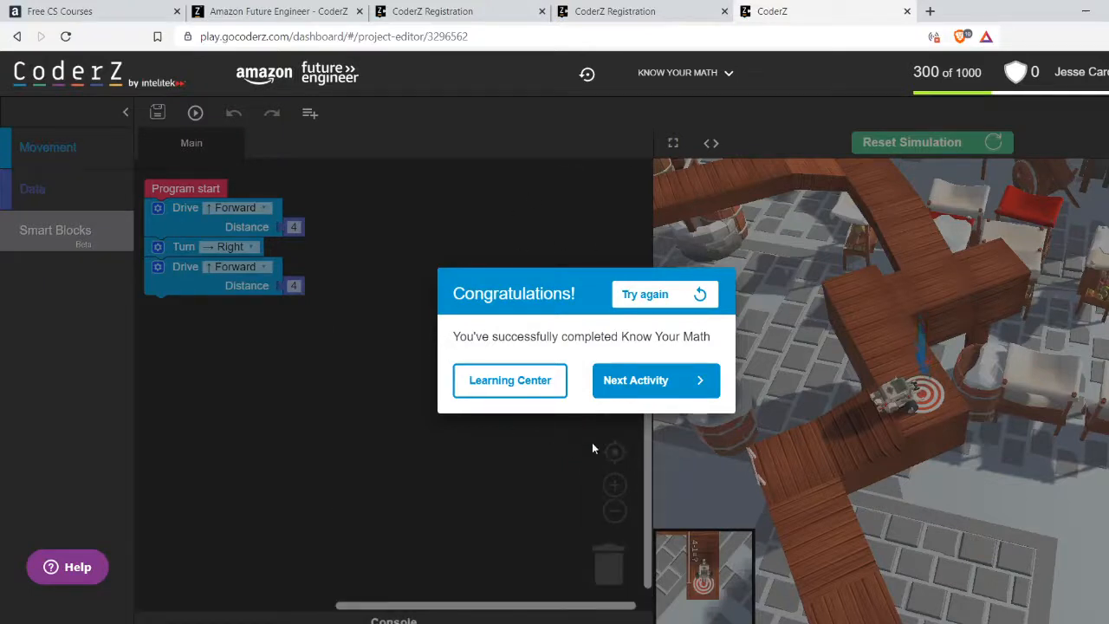
{"action": "mouse_move", "coordinate": [663, 225]}
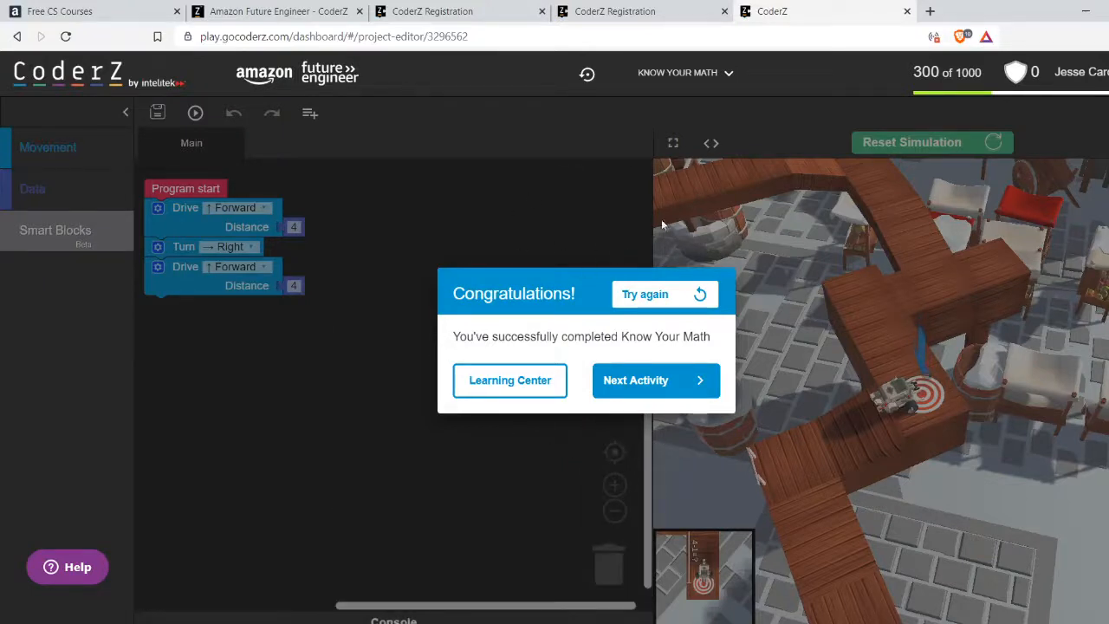